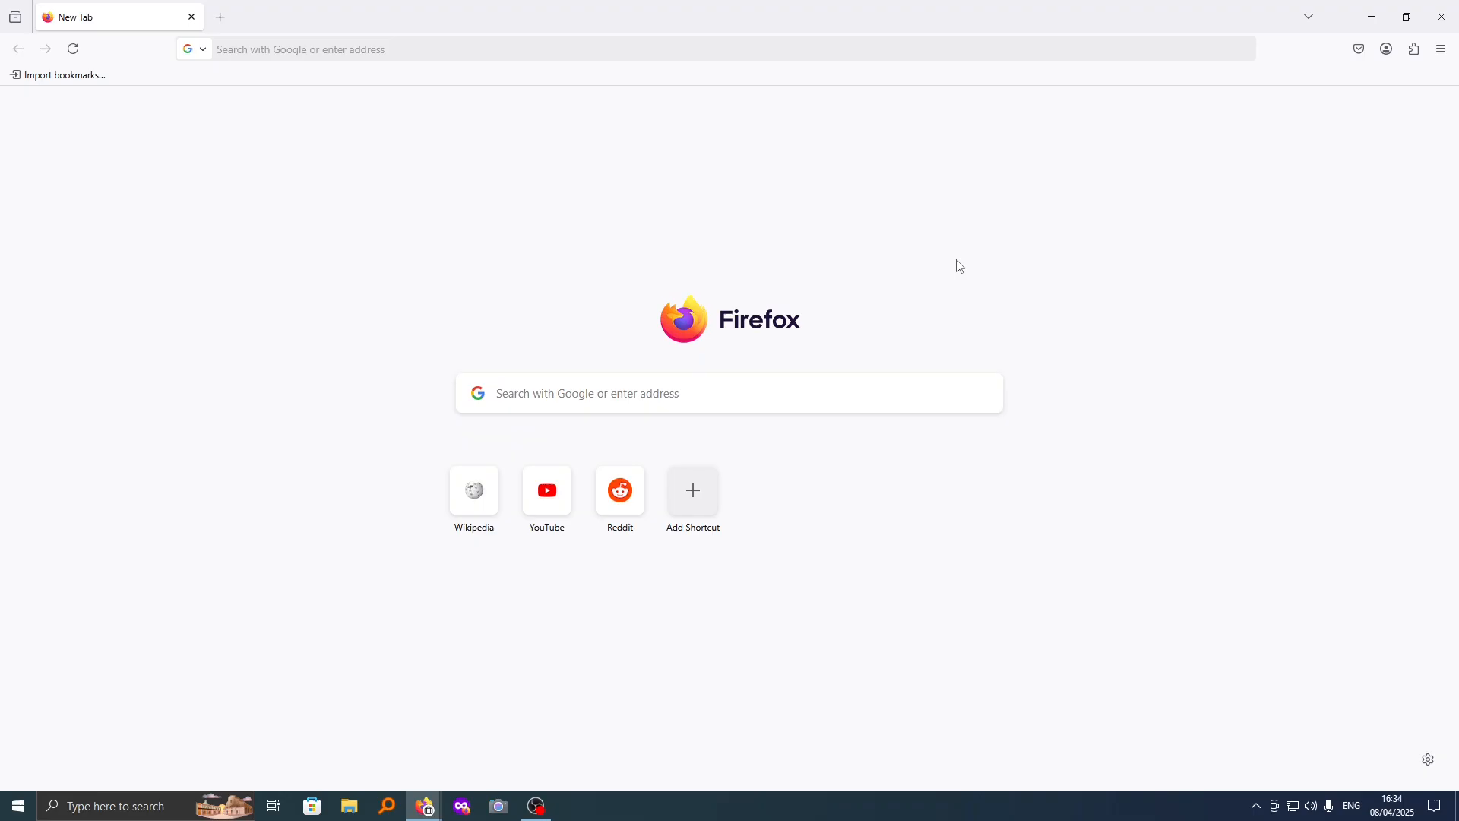
pyautogui.moveTo(821, 322)
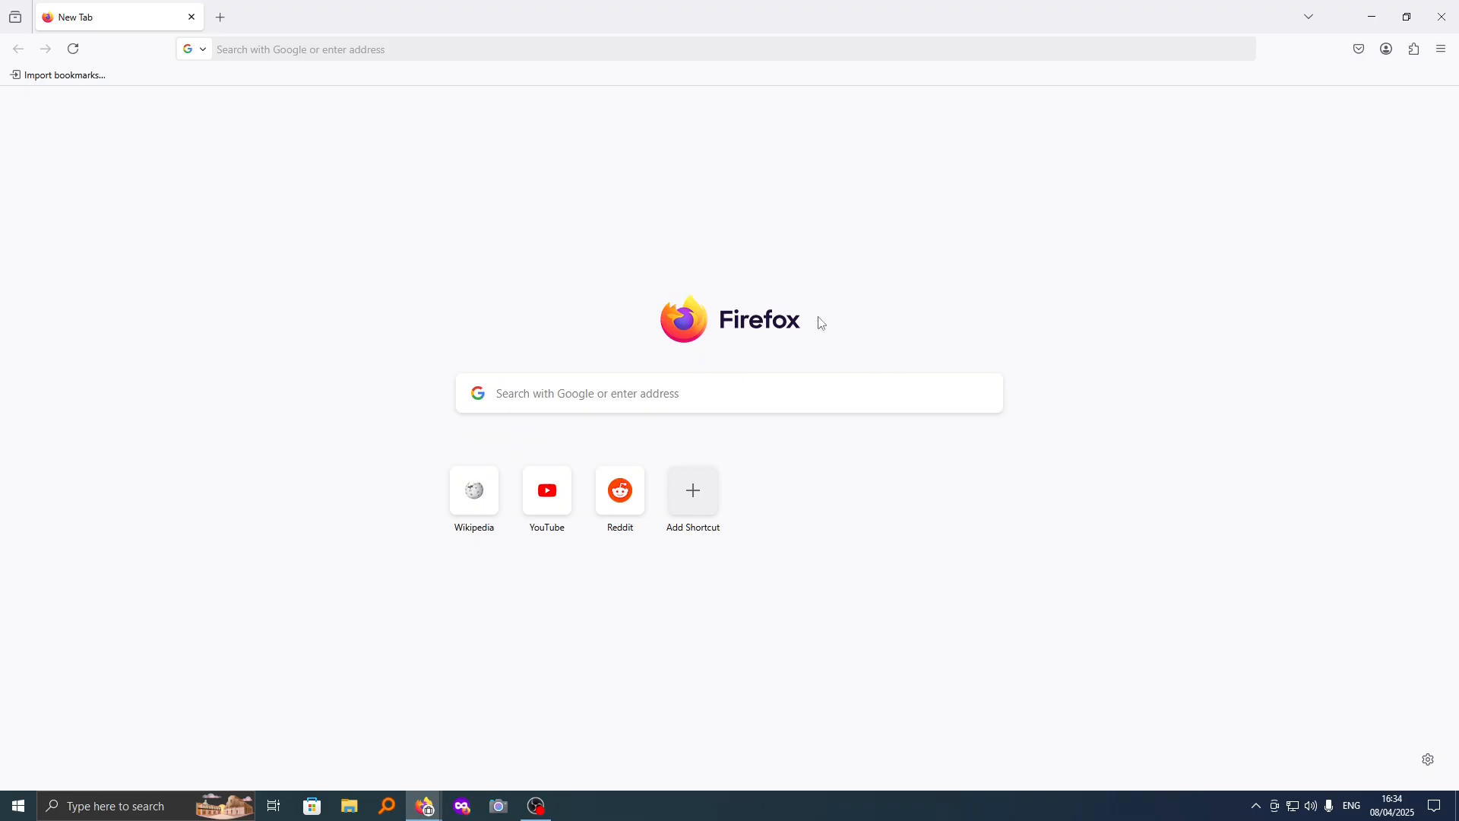
pyautogui.moveTo(742, 324)
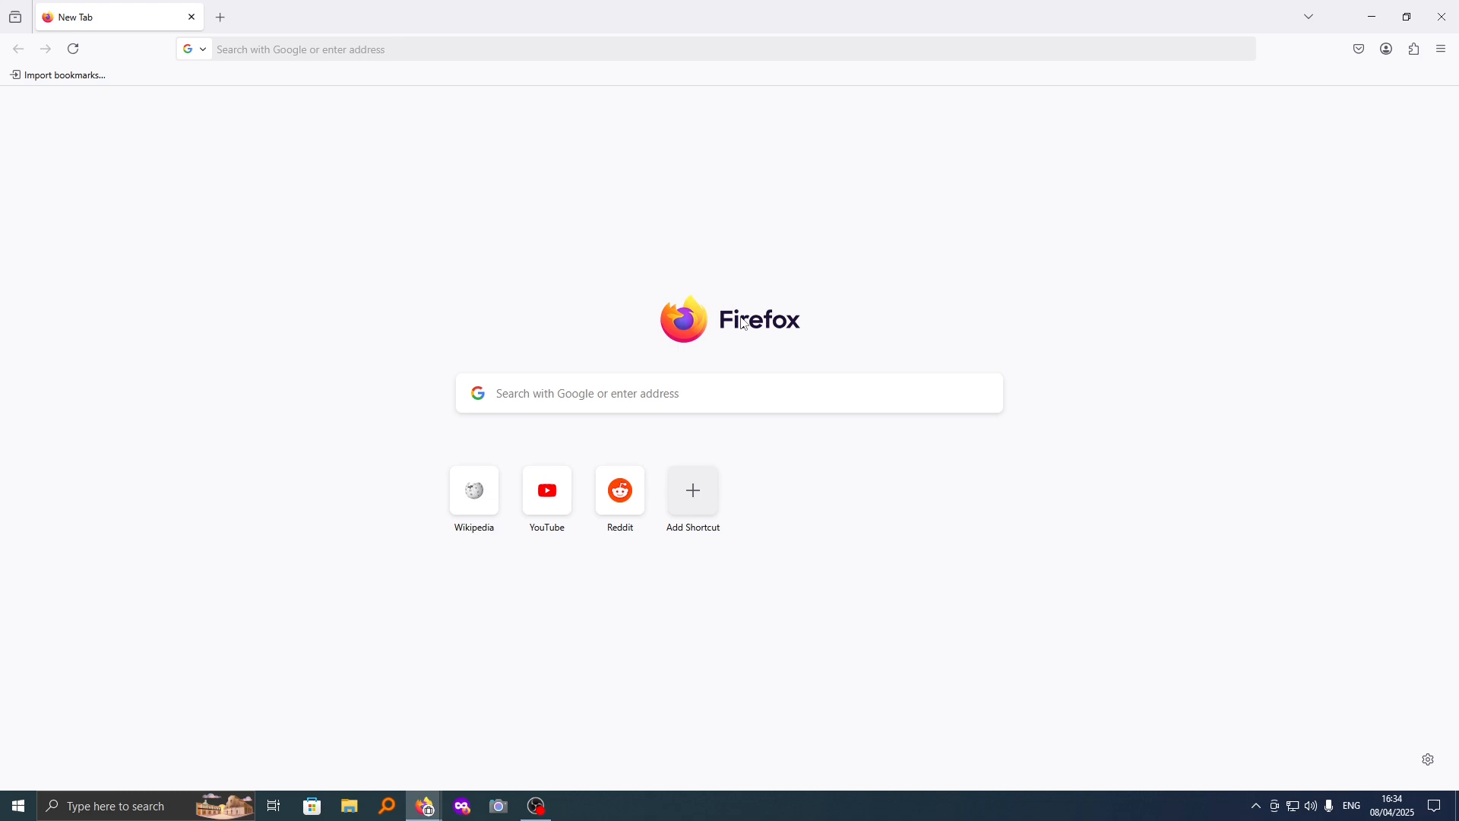
pyautogui.moveTo(789, 302)
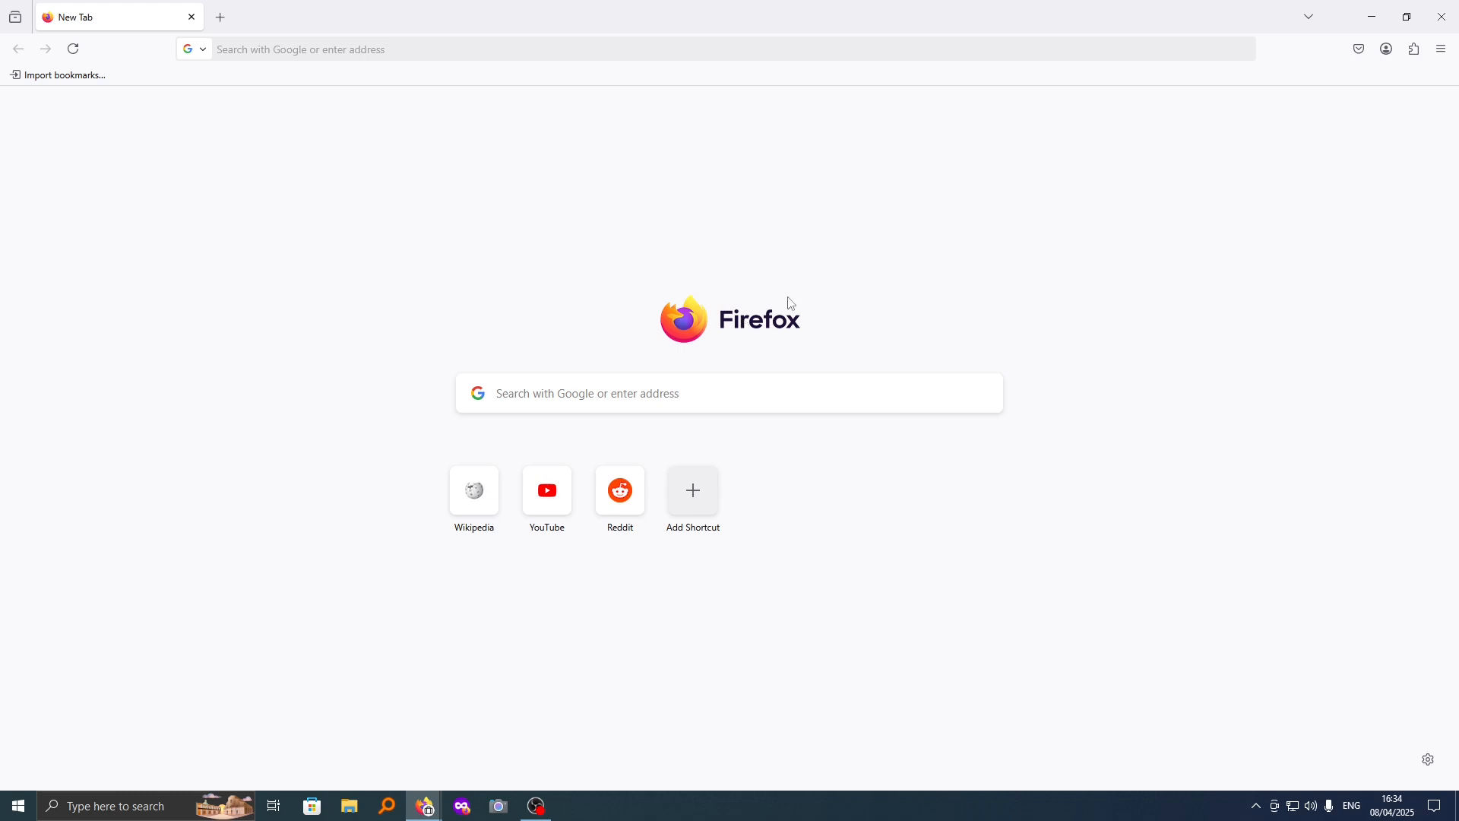
# - Go to Settings > Performance and untick 'Use recommended performance settings' to expose hardware acceleration
pyautogui.click(1439, 49)
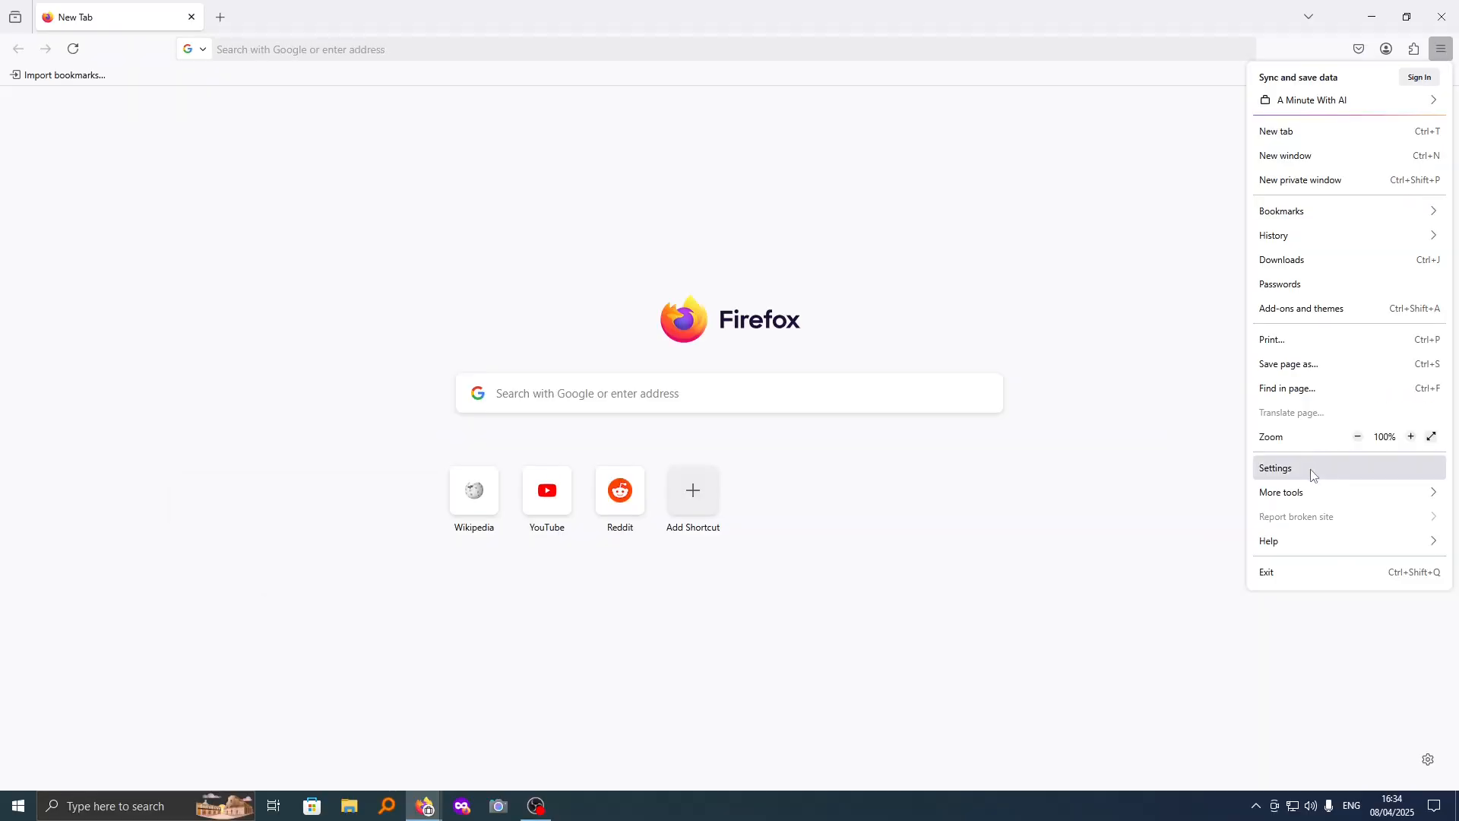
pyautogui.click(1275, 467)
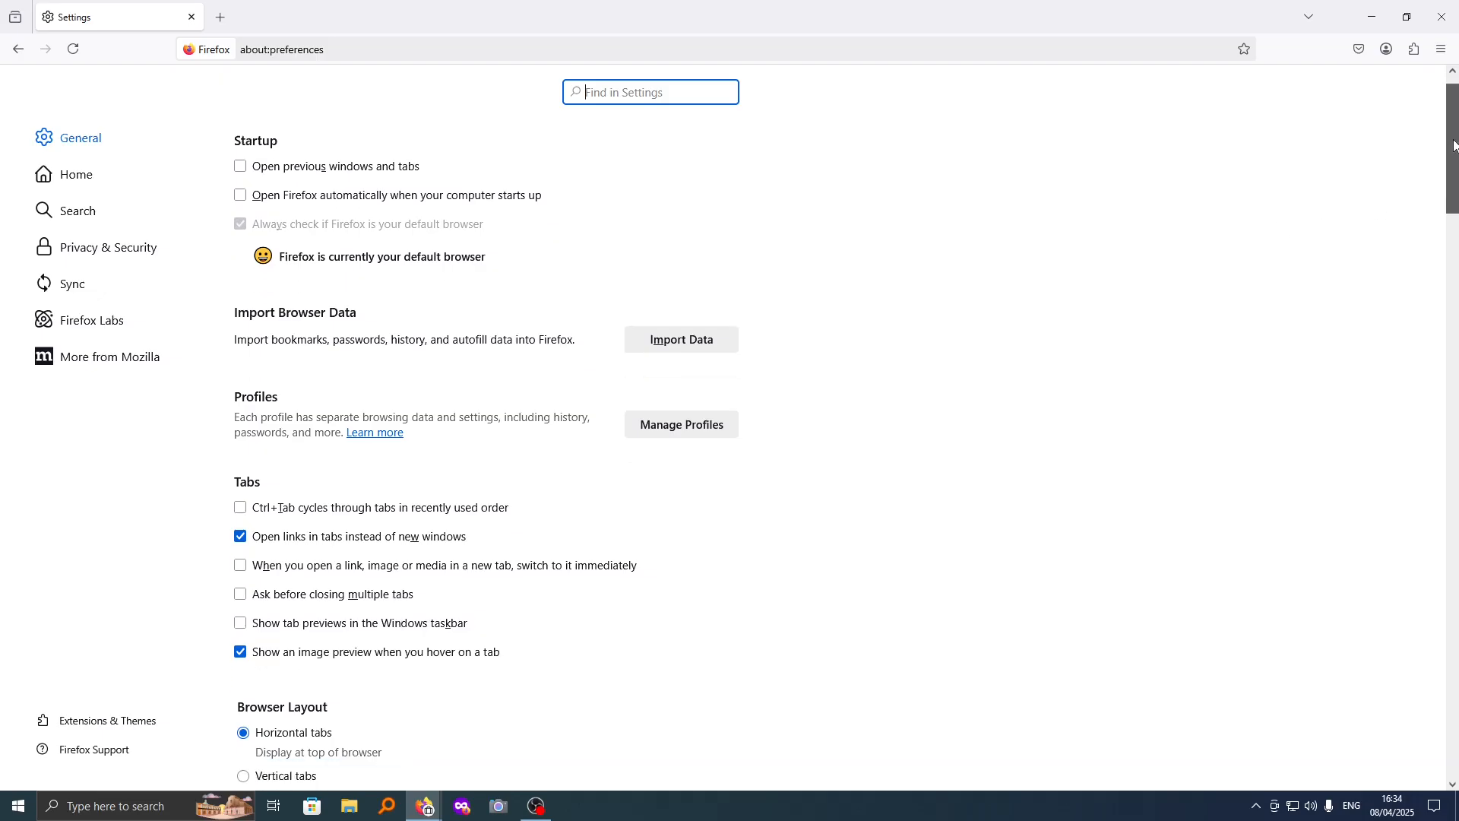
pyautogui.scroll(-3)
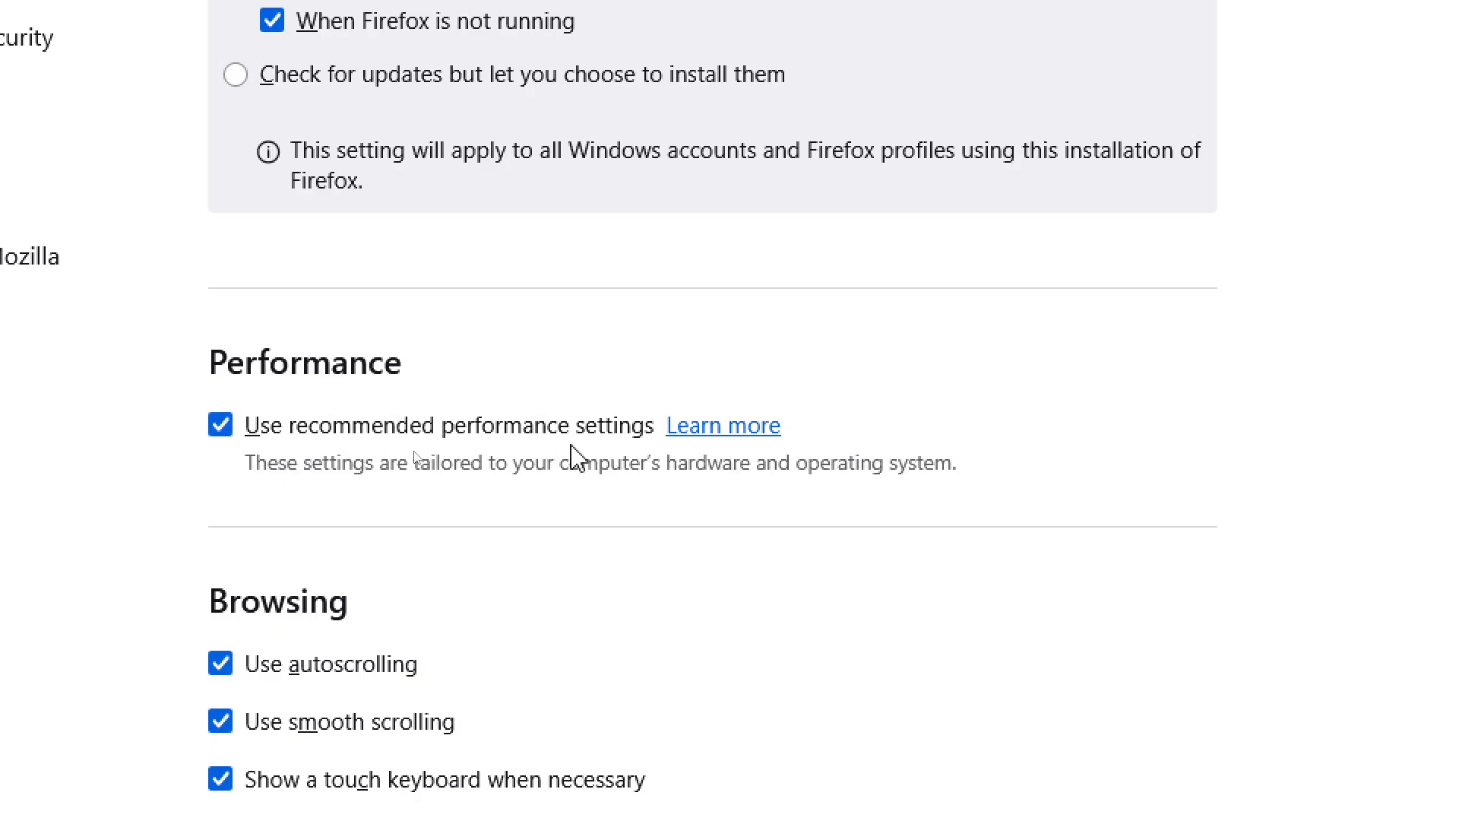
pyautogui.moveTo(445, 491)
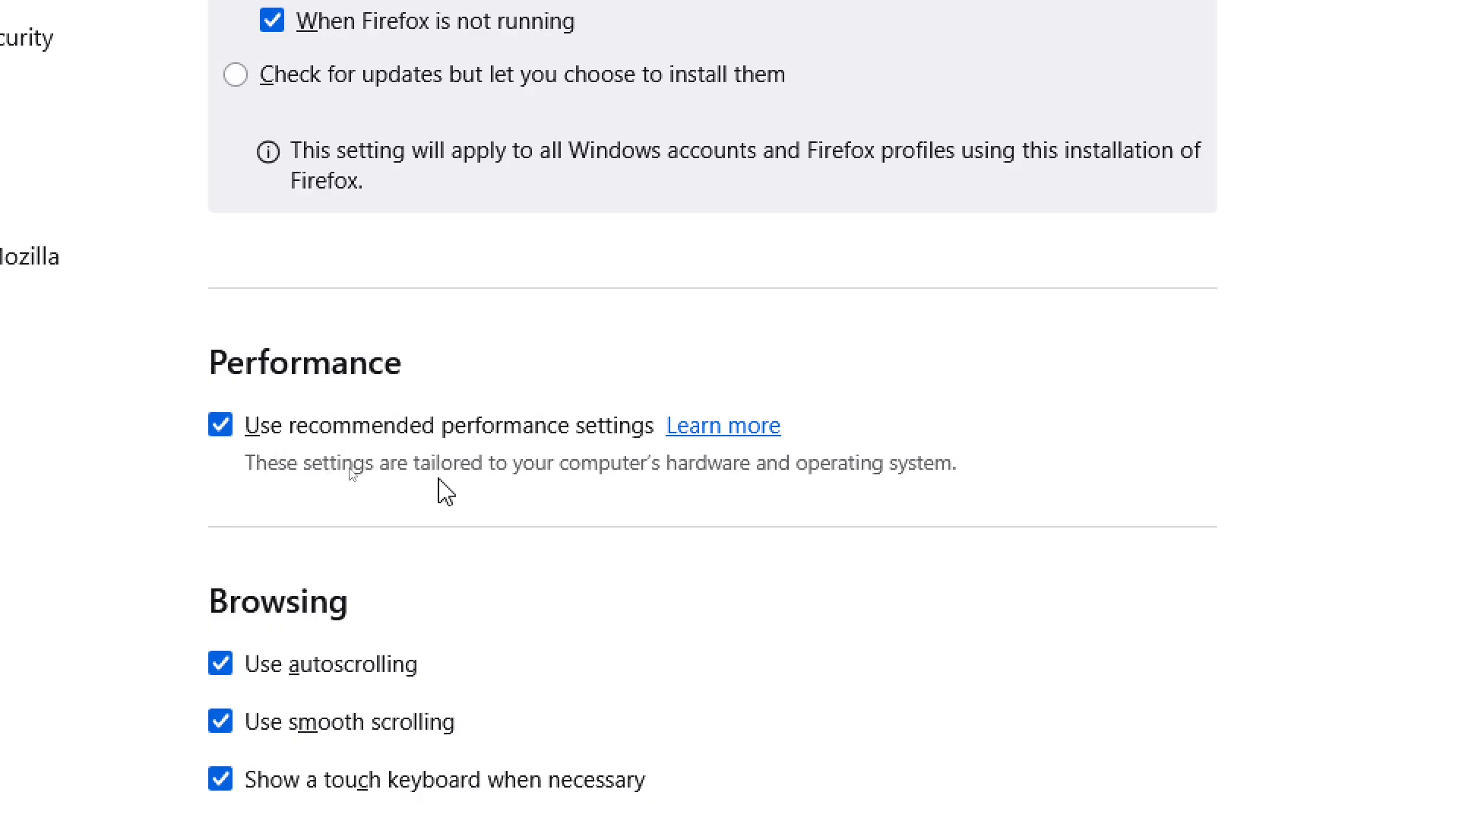
pyautogui.moveTo(762, 483)
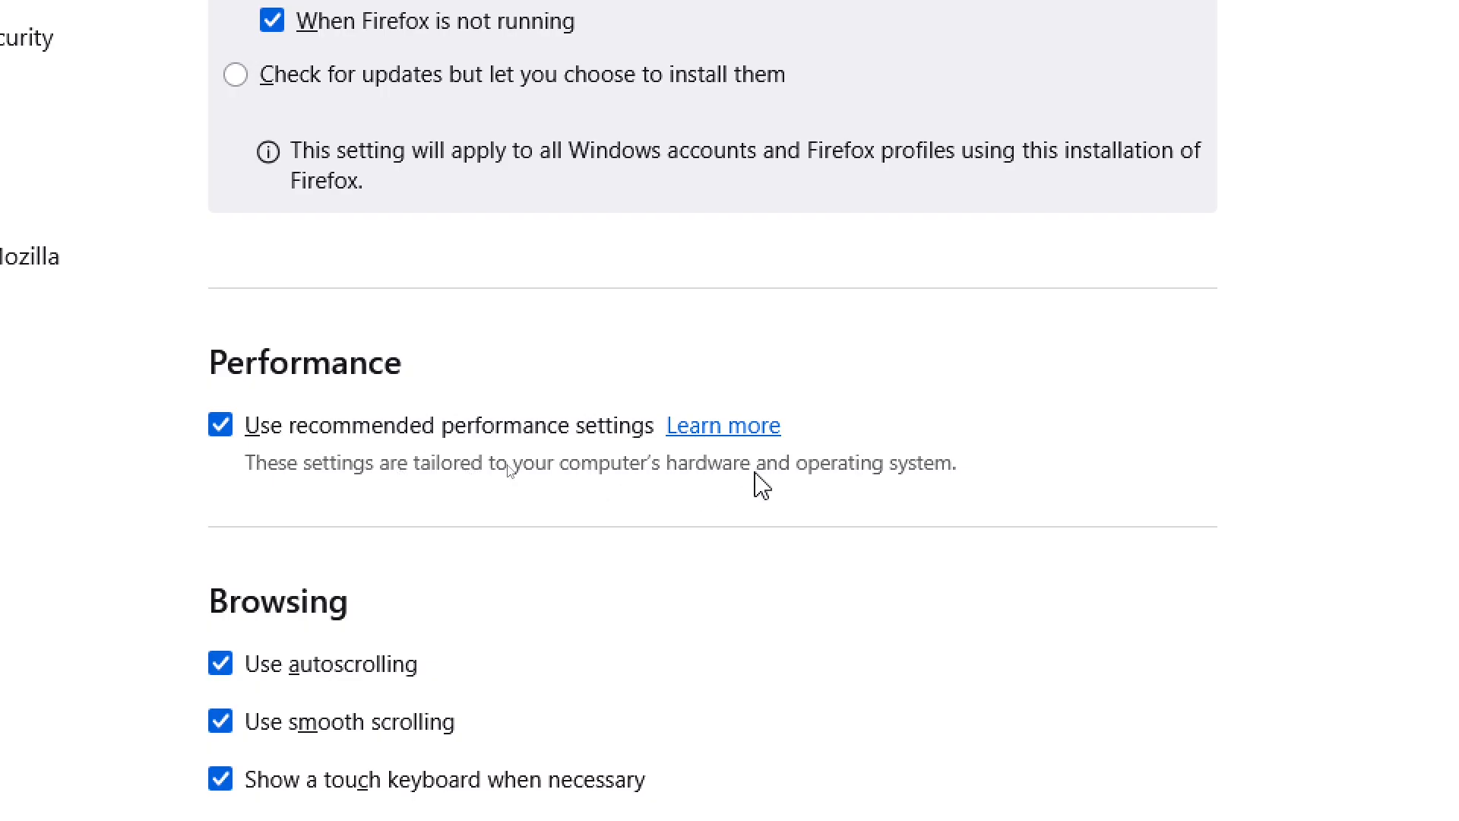
pyautogui.moveTo(244, 463)
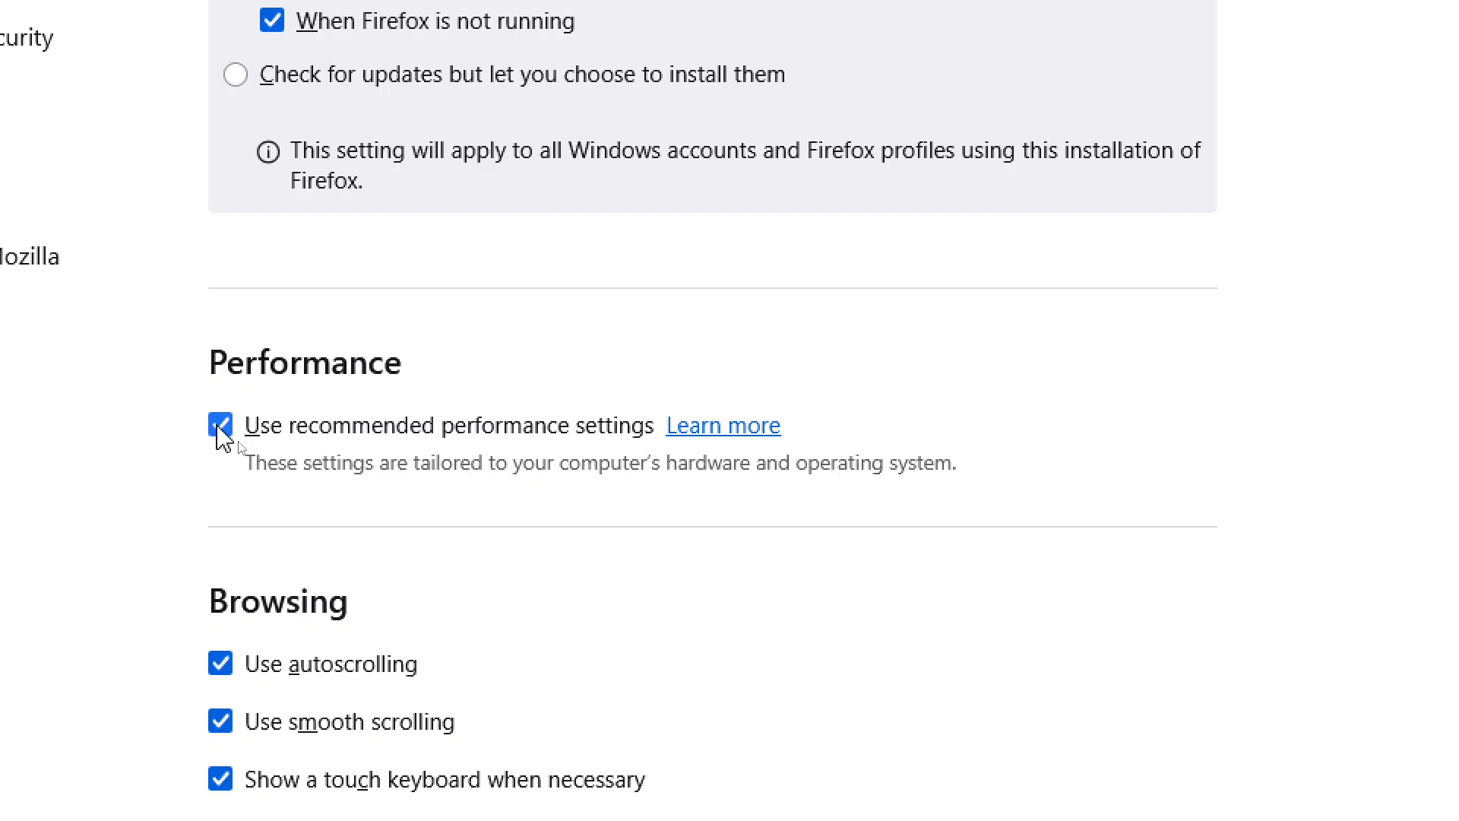
pyautogui.click(221, 421)
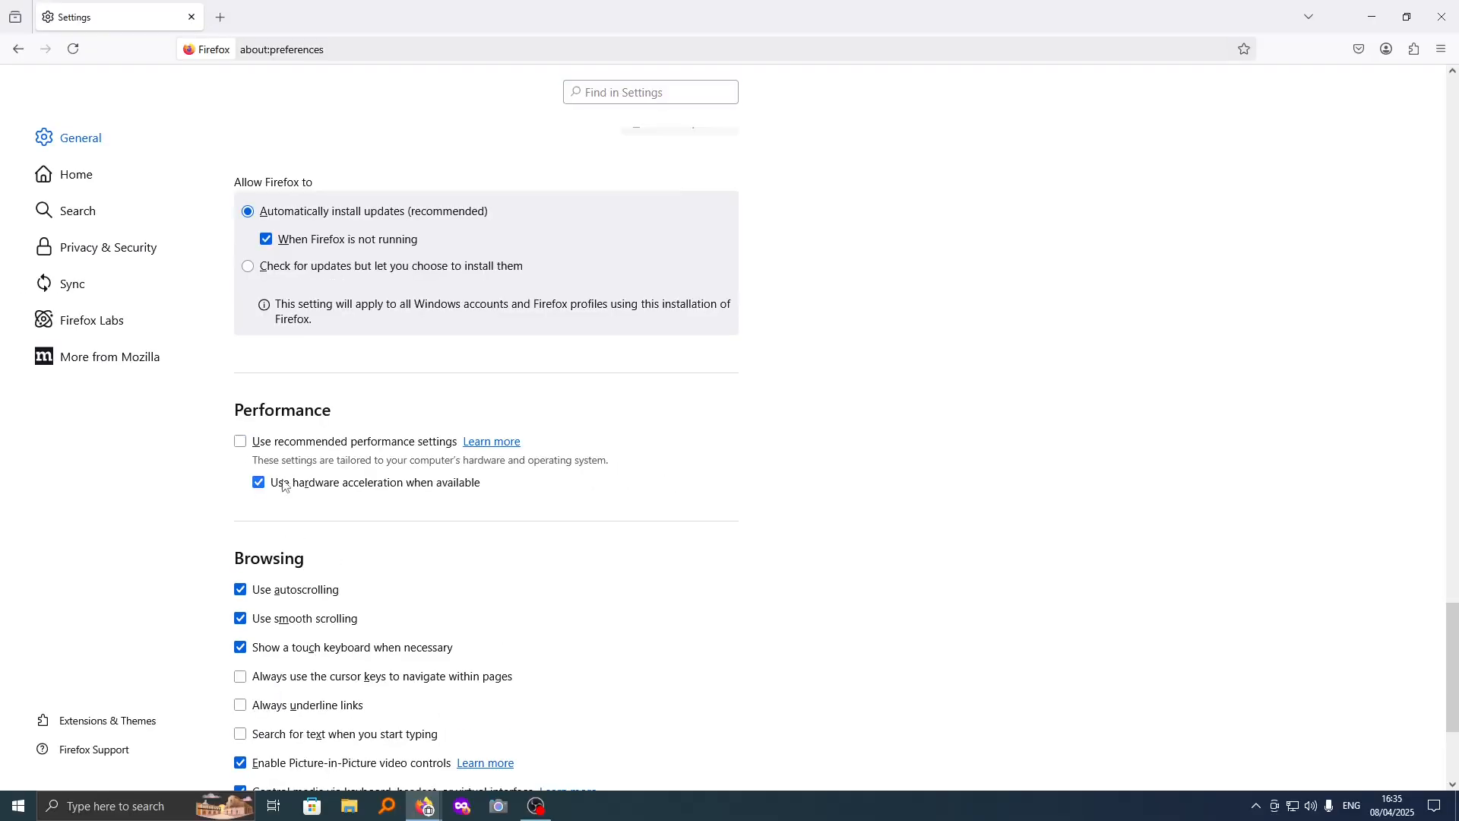
pyautogui.press('ctrl+plus')
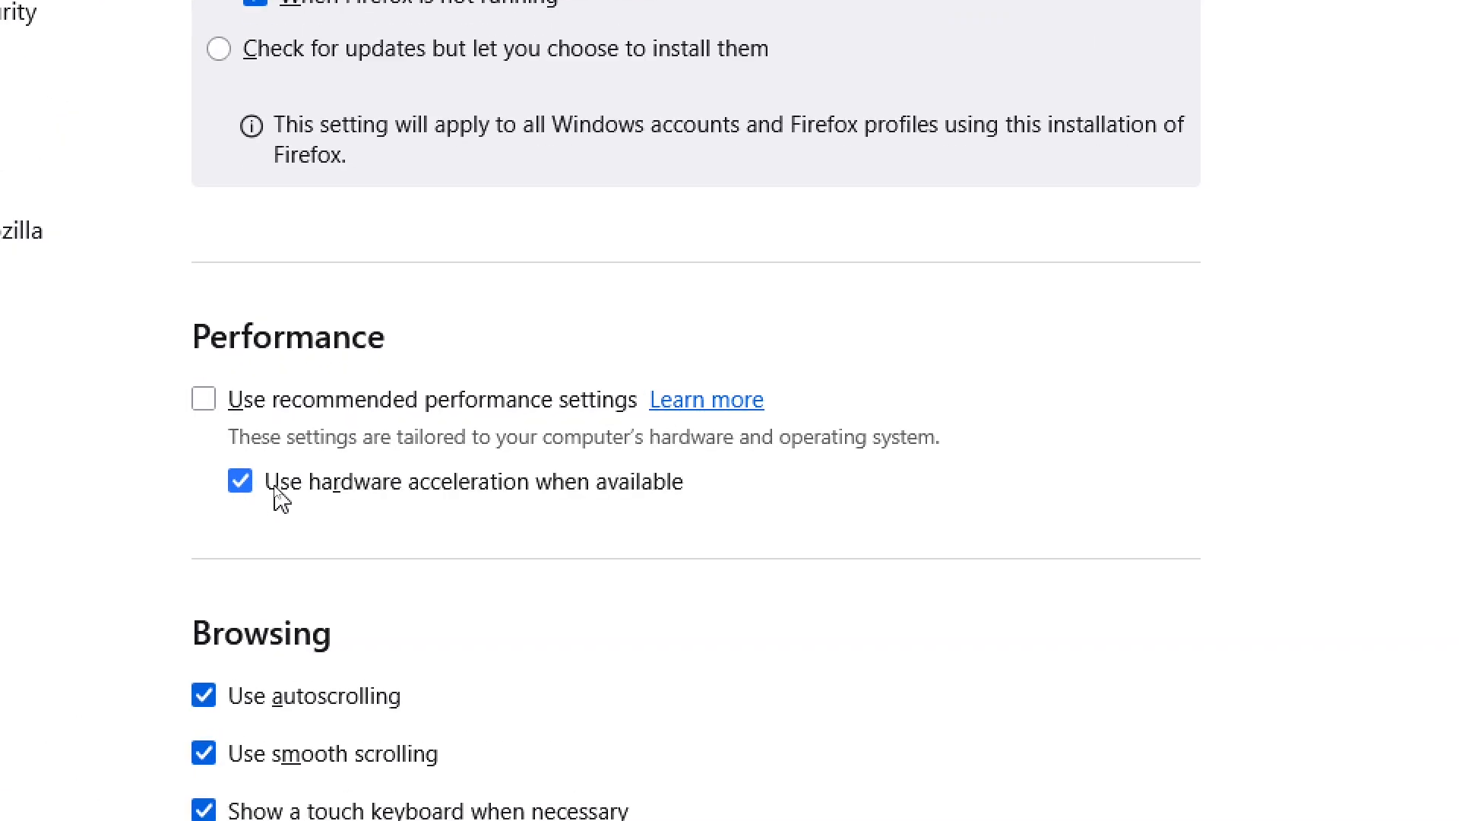
pyautogui.moveTo(634, 505)
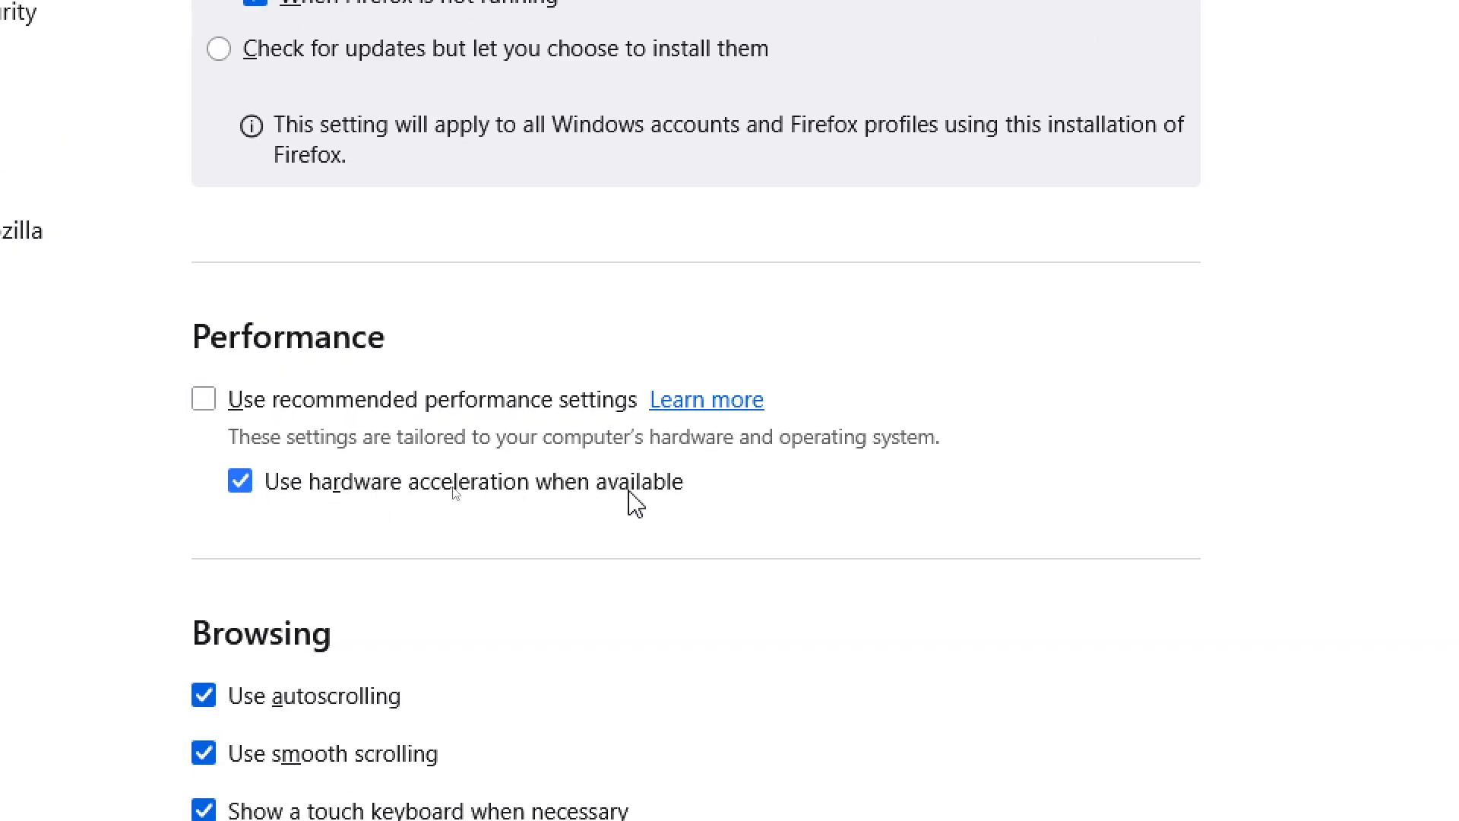
pyautogui.moveTo(240, 481)
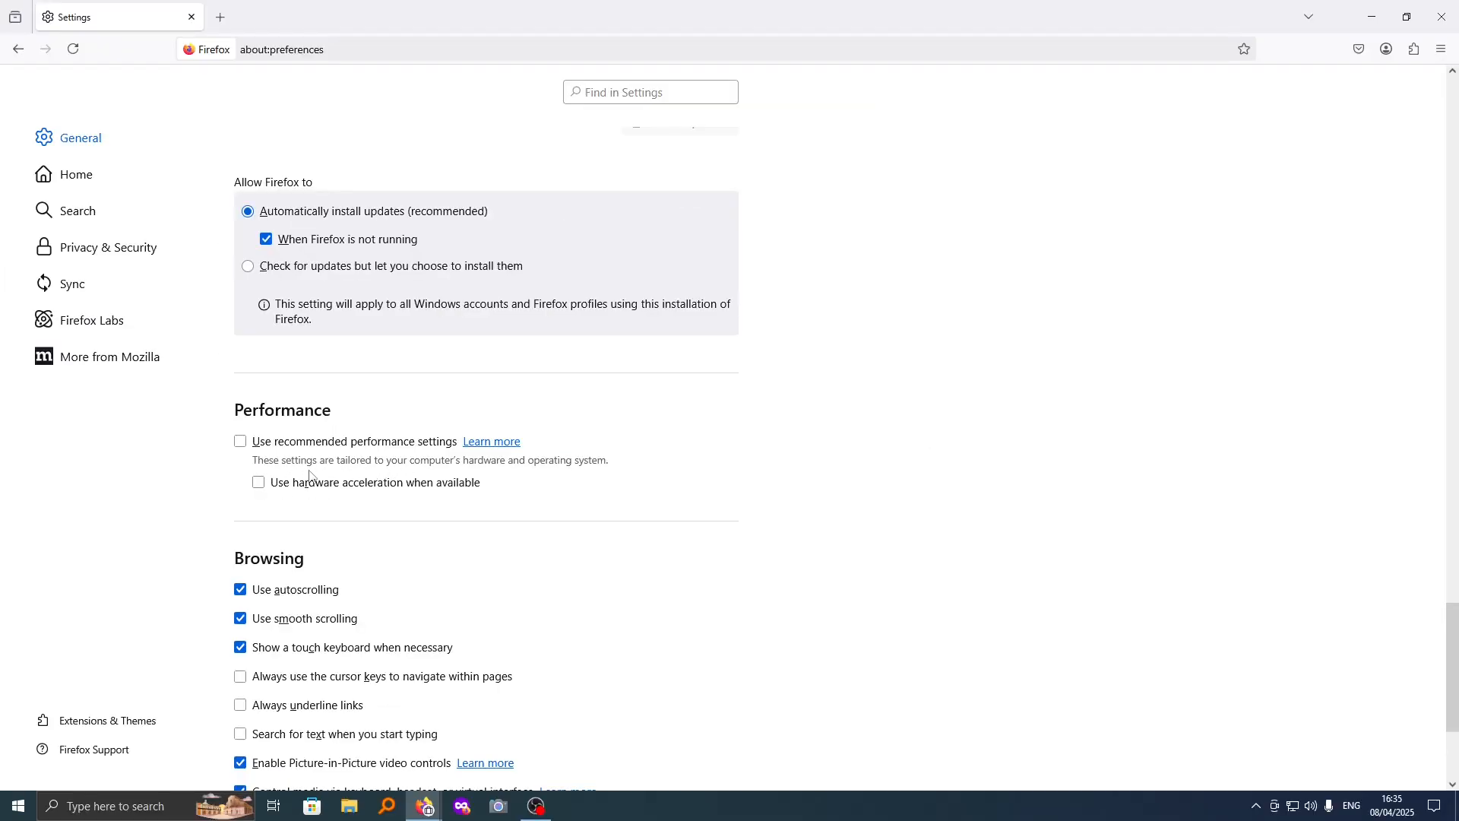
pyautogui.moveTo(380, 488)
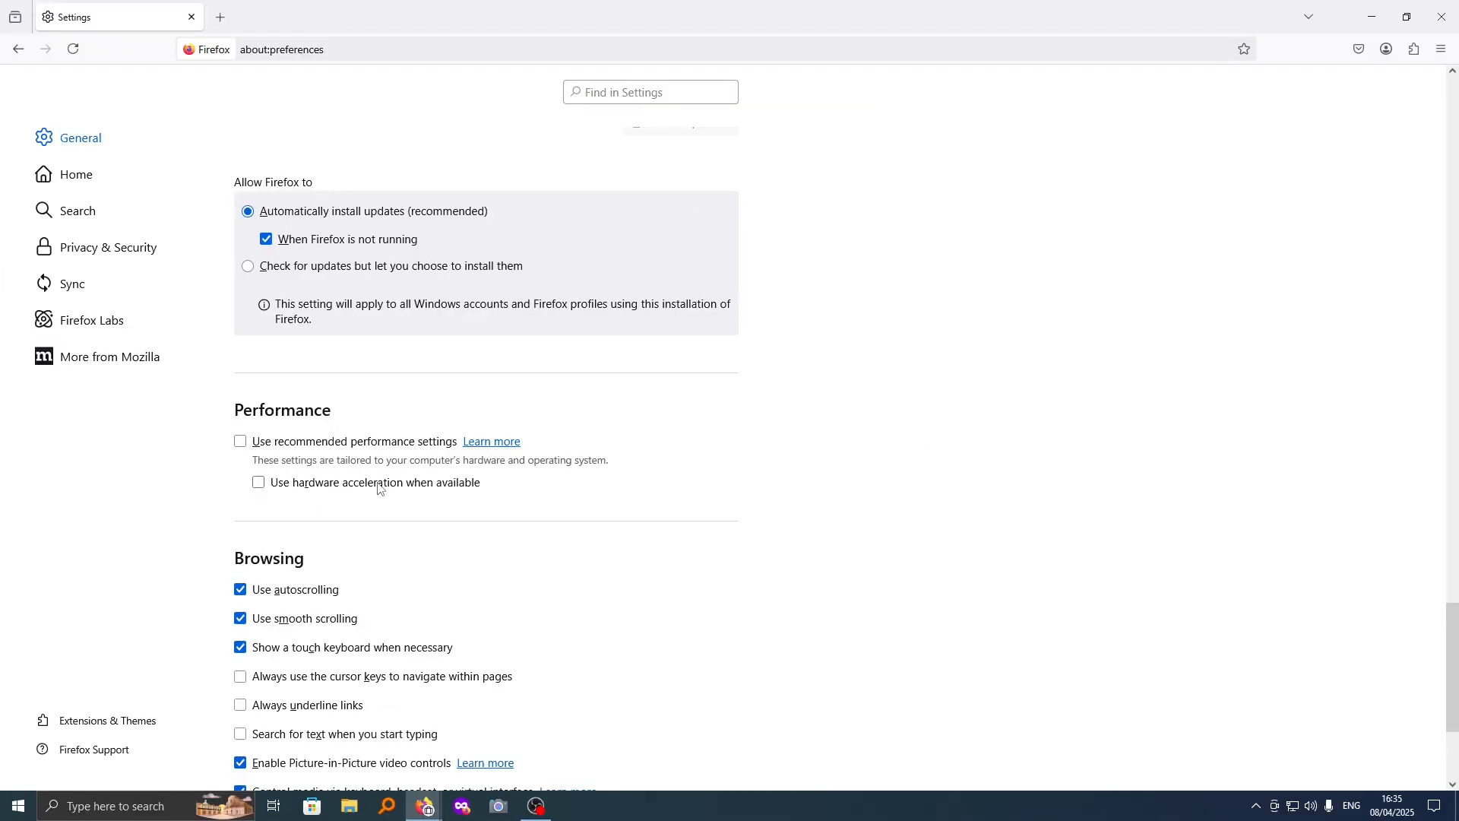
pyautogui.moveTo(780, 422)
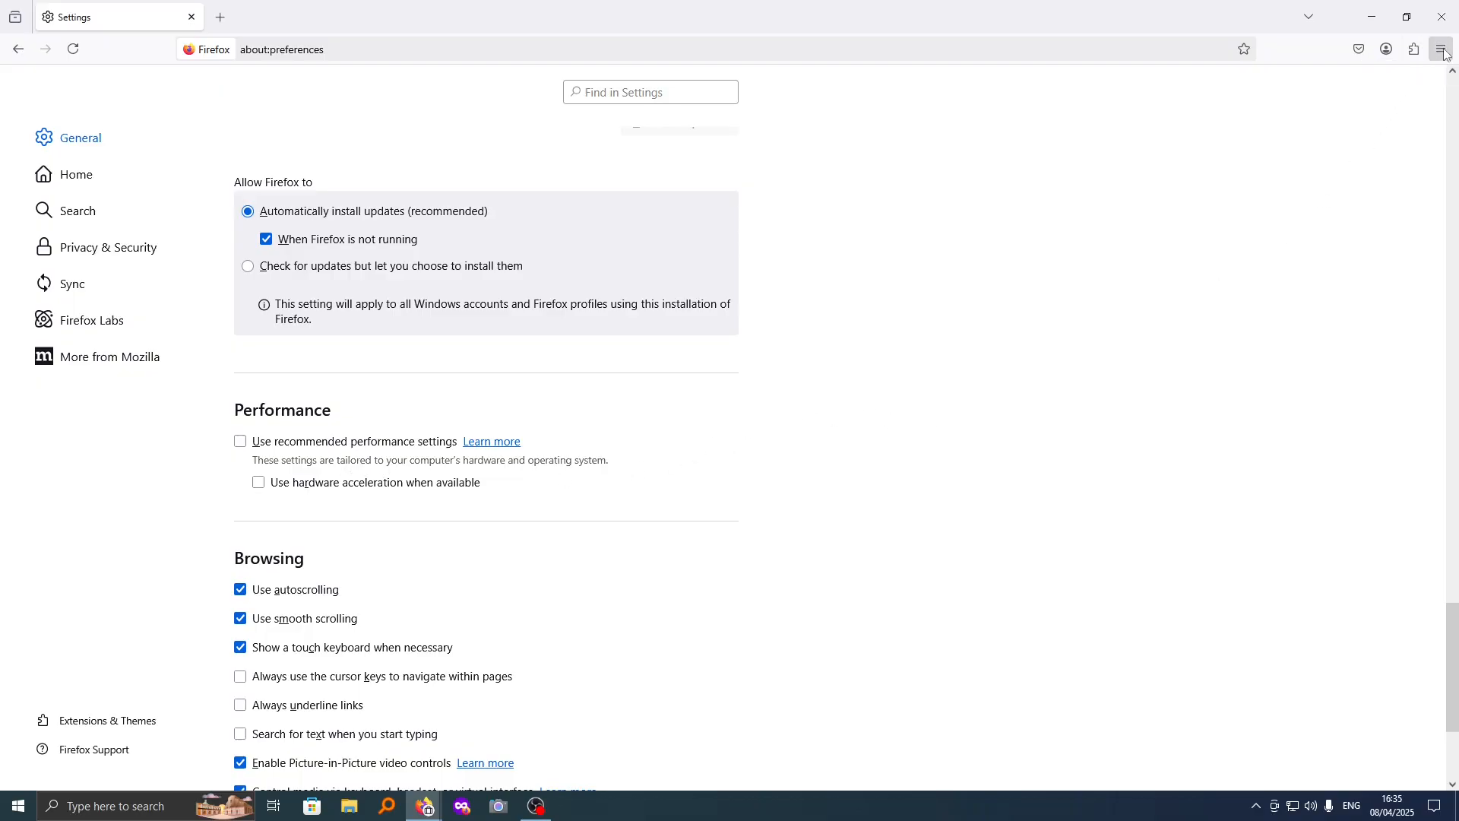
# - Exit Firefox from the menu and relaunch it via the desktop shortcut
pyautogui.click(1444, 49)
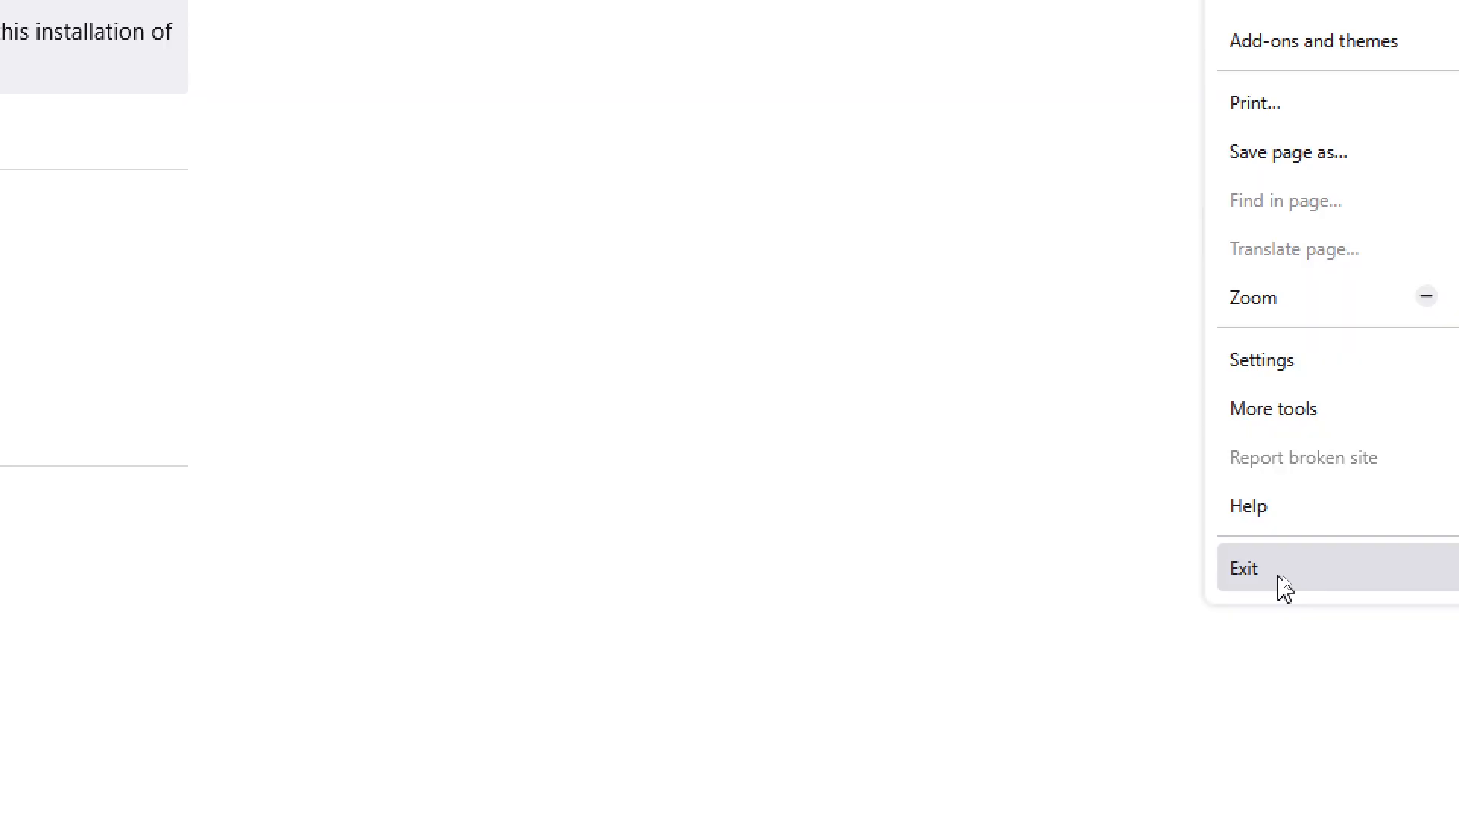
pyautogui.click(1245, 567)
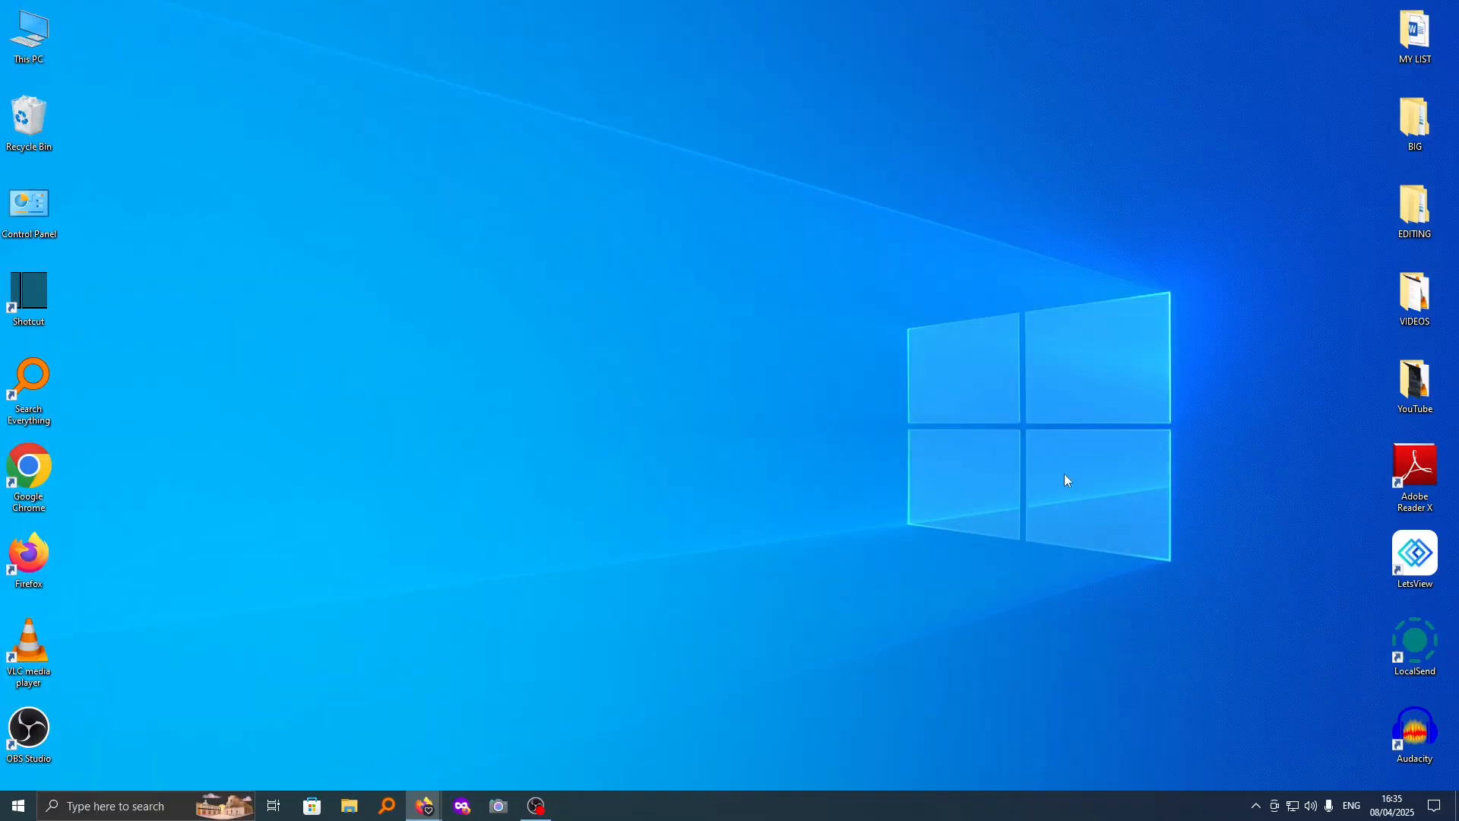
pyautogui.doubleClick(28, 554)
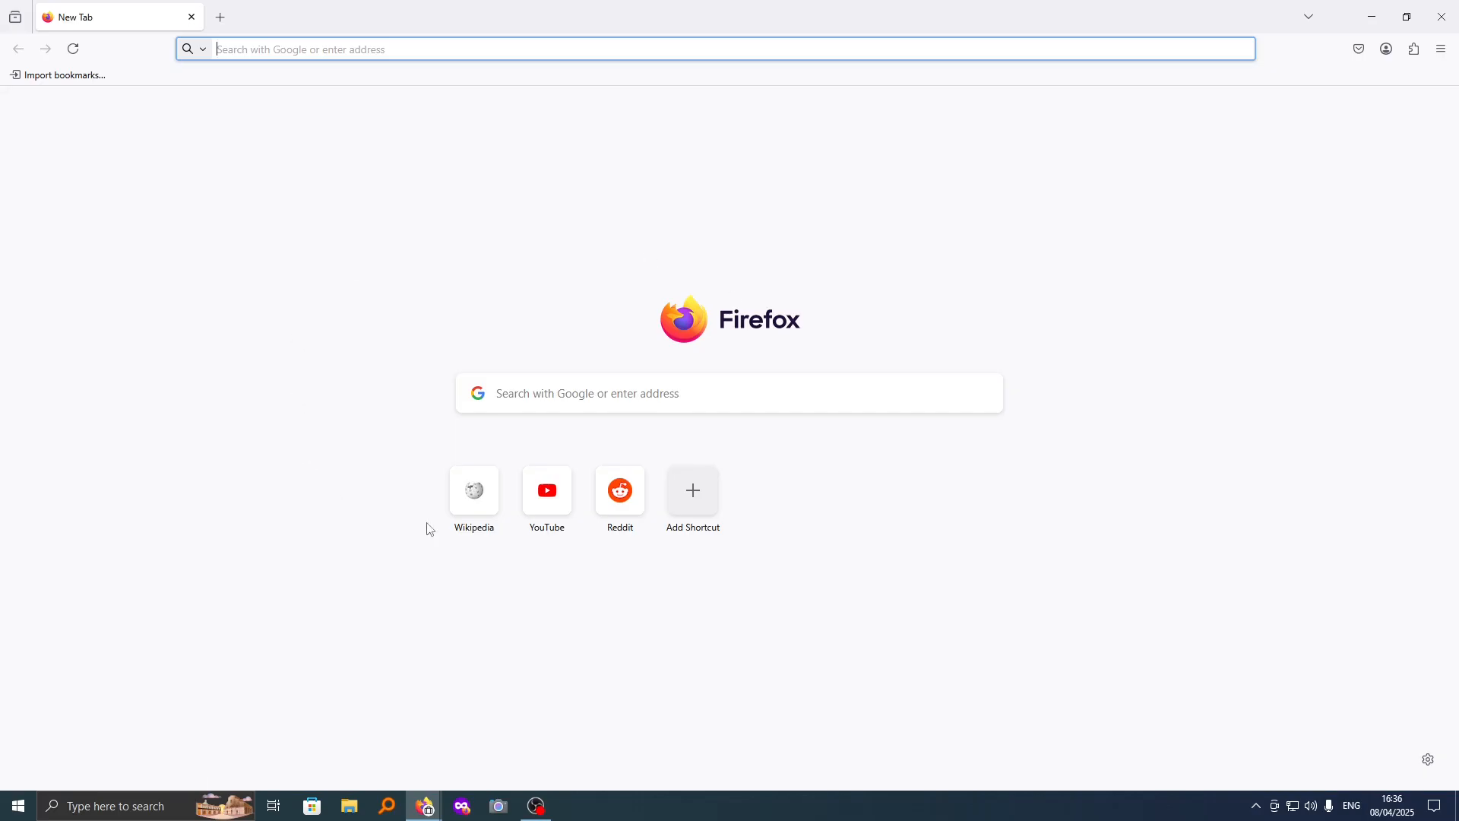
pyautogui.moveTo(625, 318)
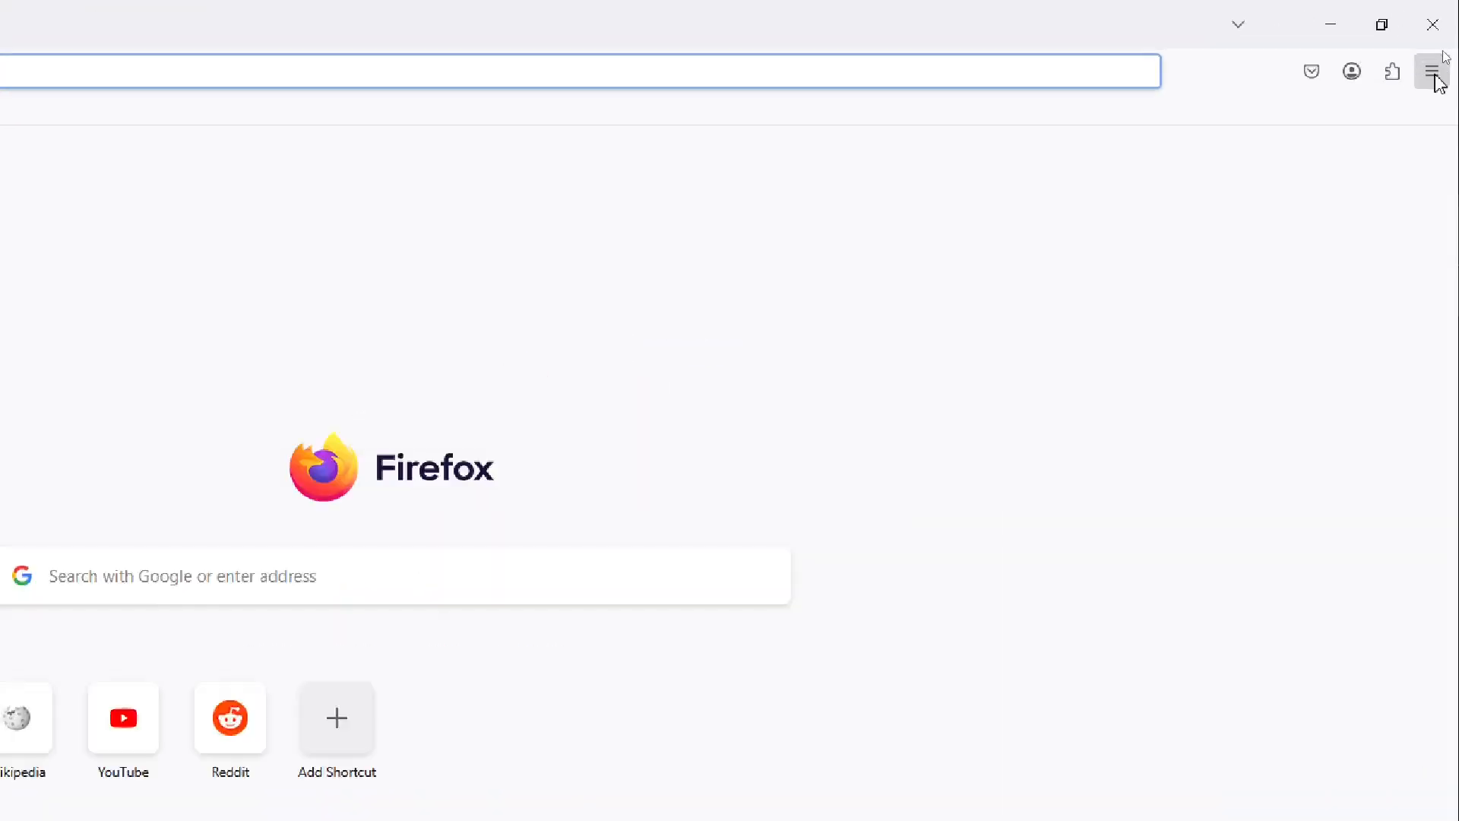
# - Reach More Troubleshooting Information via Help and scroll to the Profile Folder row
pyautogui.click(1437, 72)
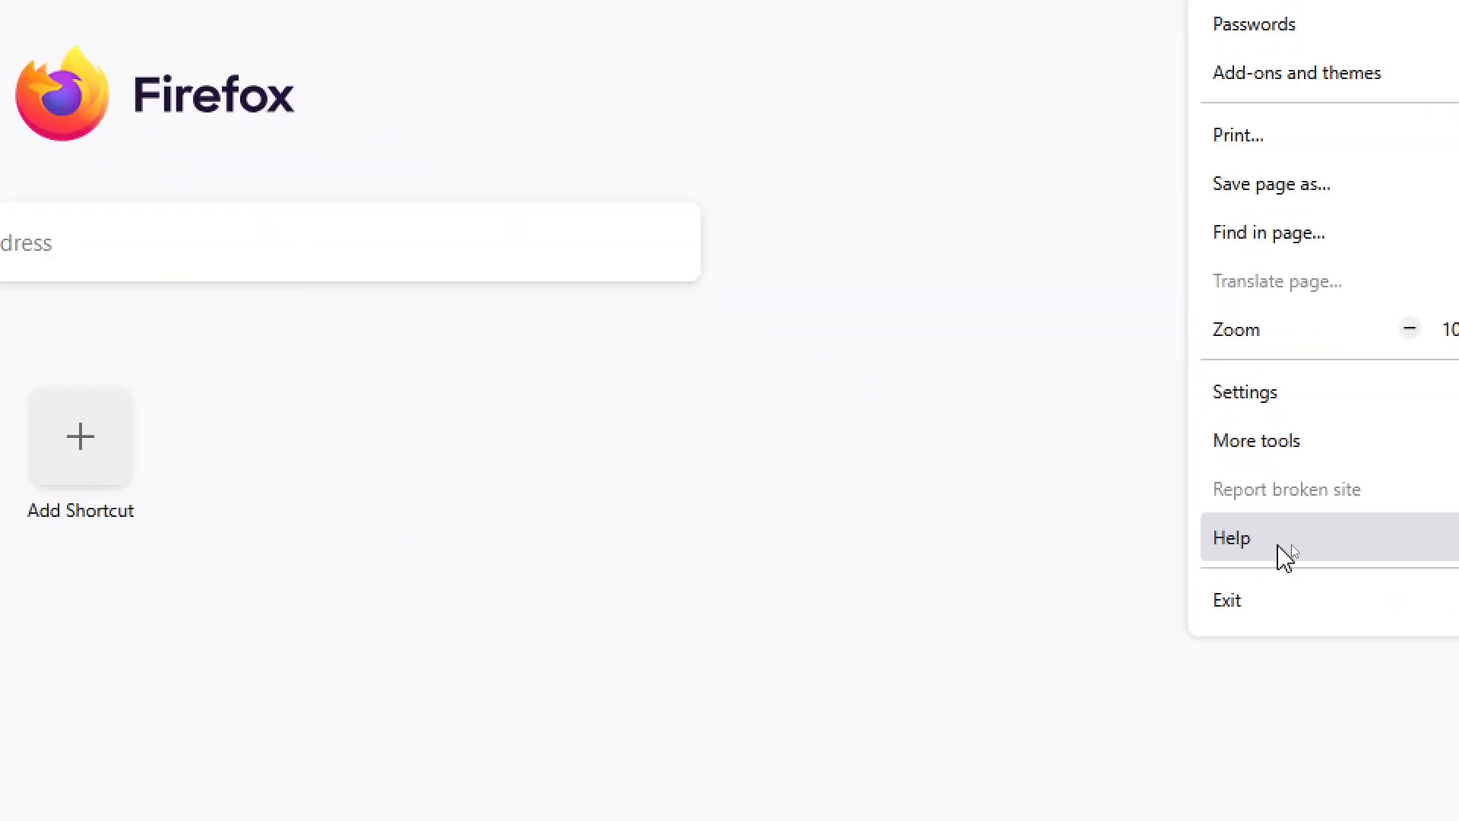
pyautogui.click(1231, 538)
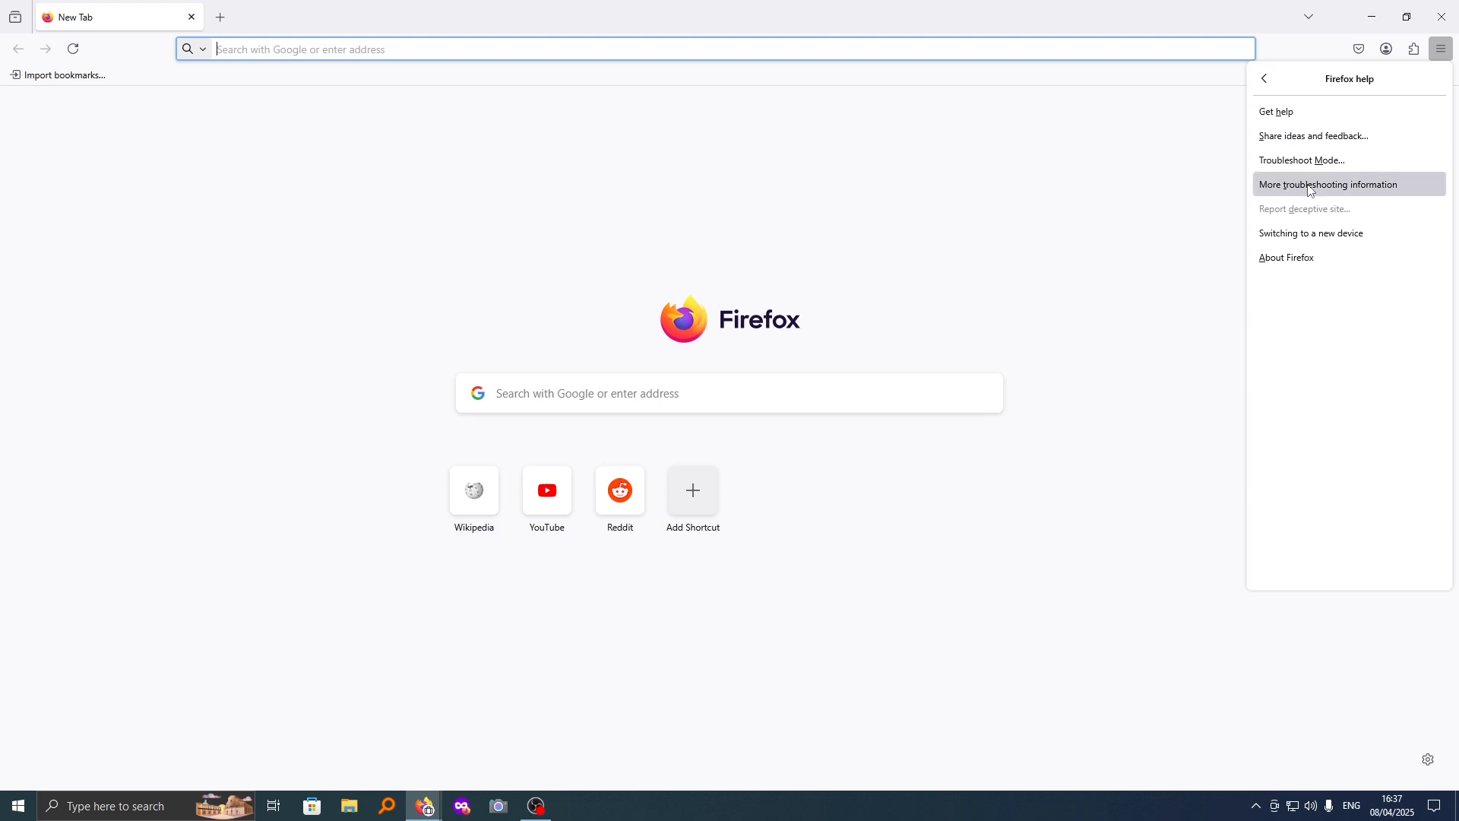
pyautogui.click(1328, 183)
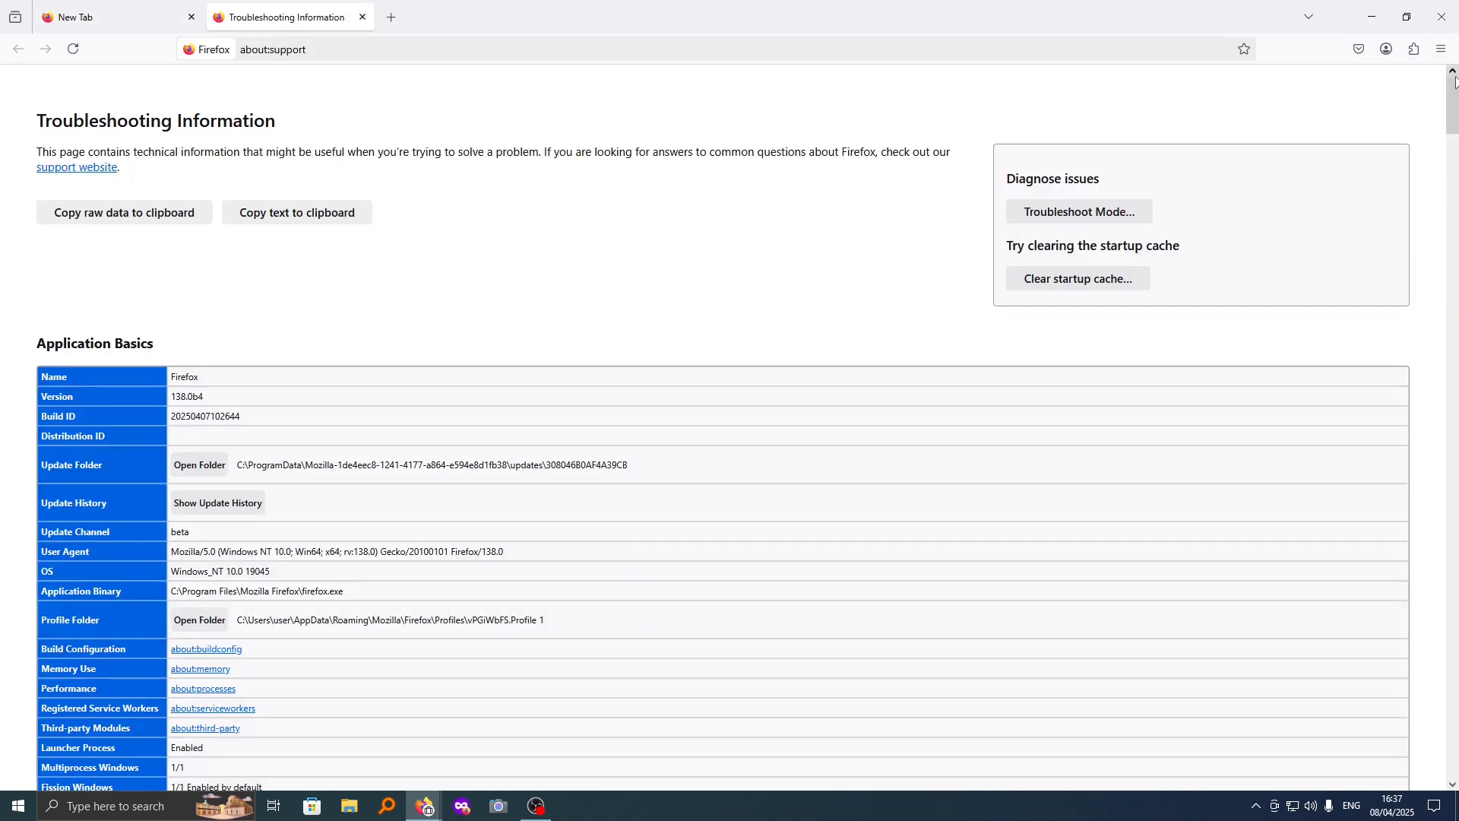
pyautogui.scroll(-3)
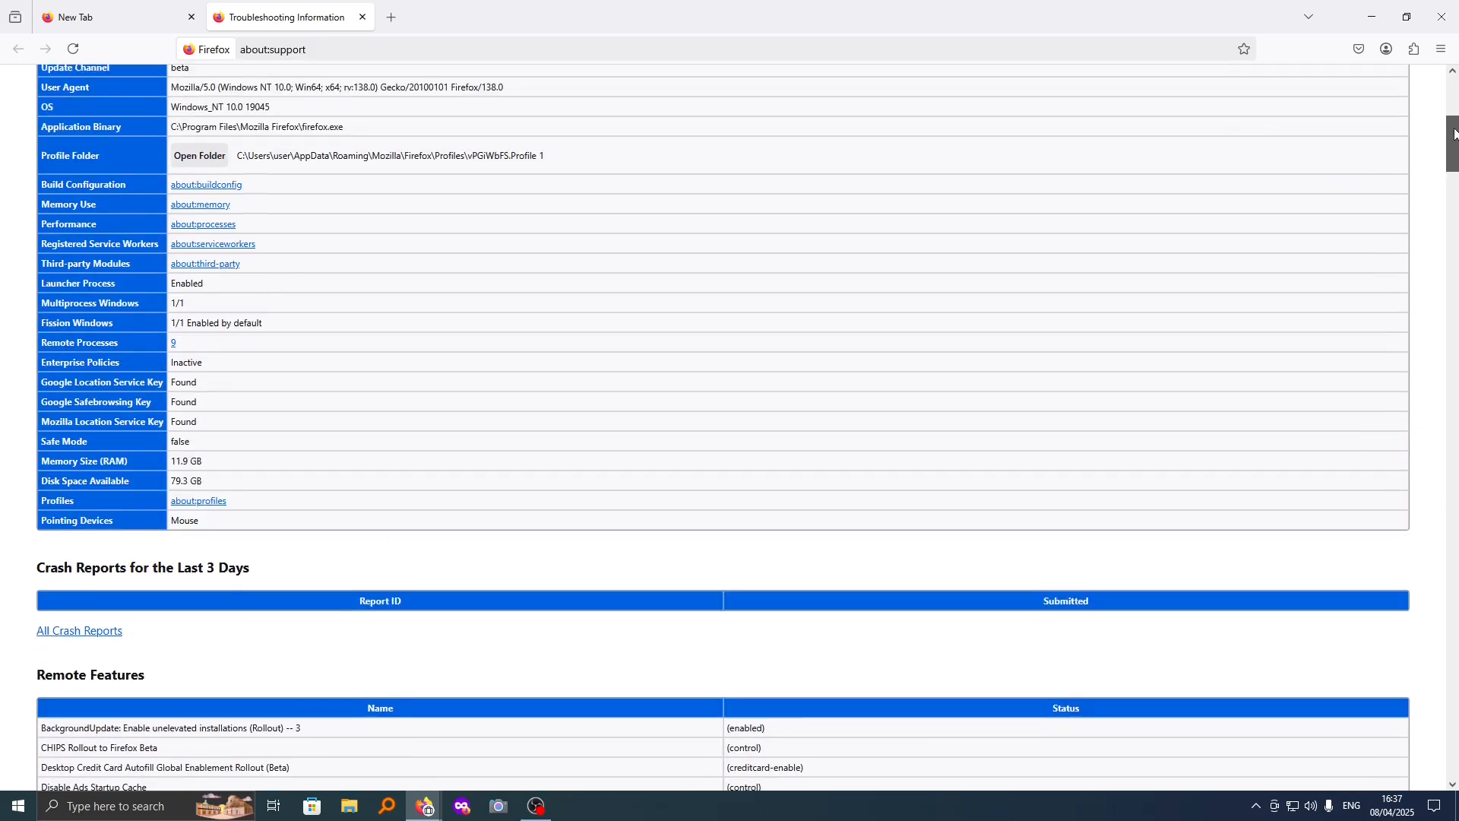
pyautogui.scroll(3)
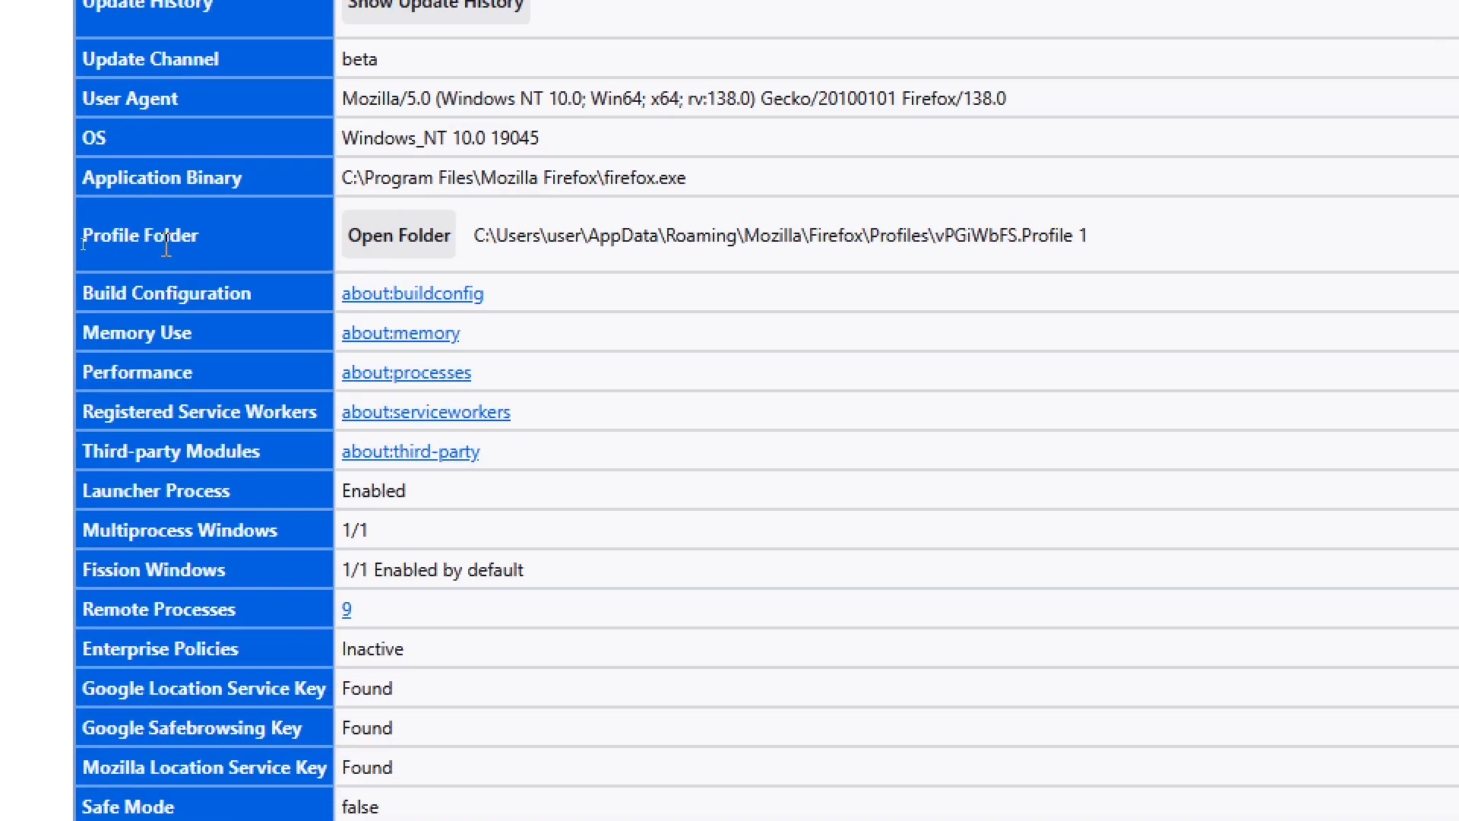
pyautogui.hscroll(-3)
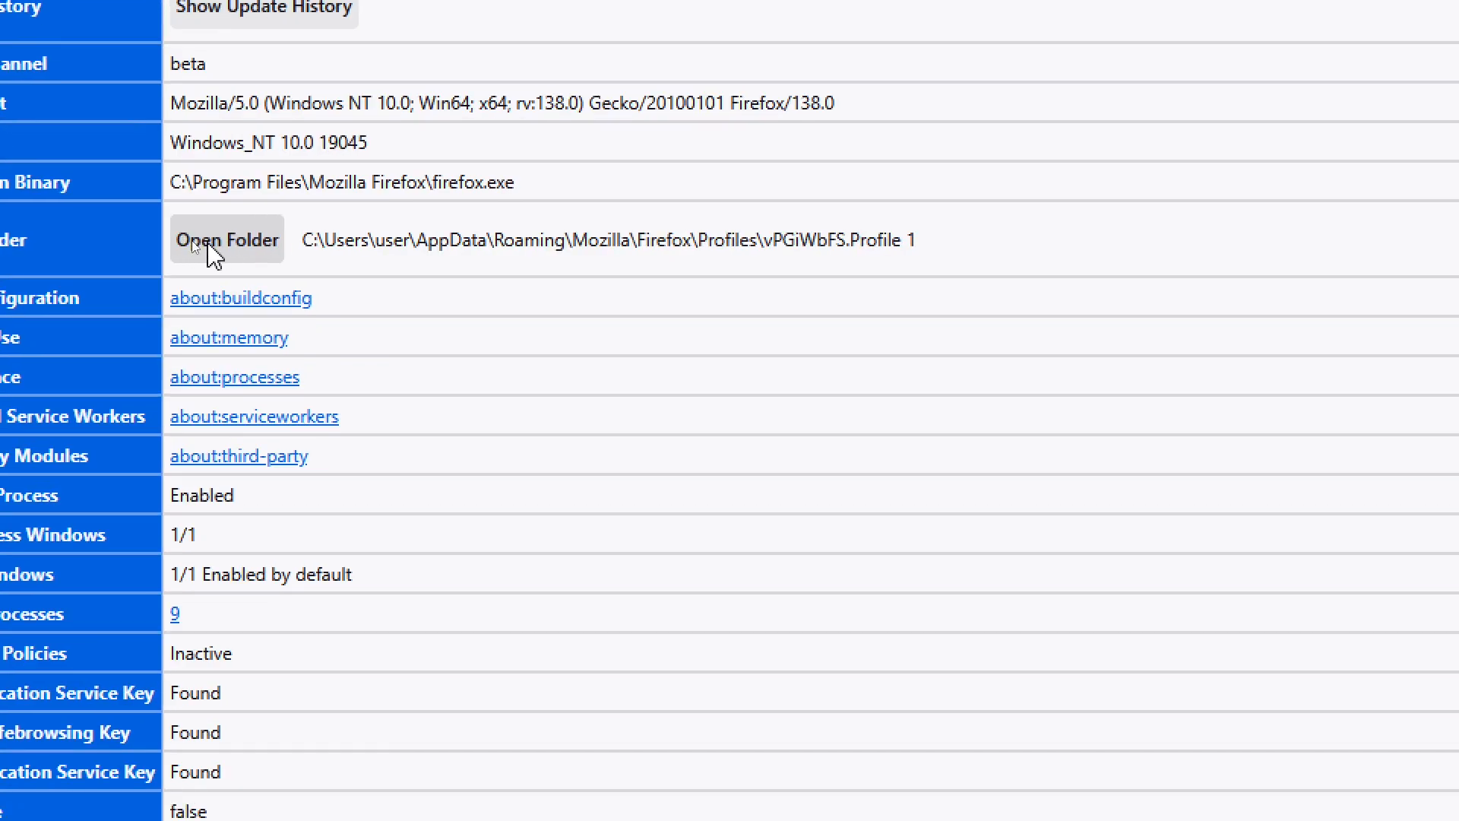
# - Open the profile folder in File Explorer and start renaming places.sqlite to places.sqlite.old
pyautogui.click(225, 239)
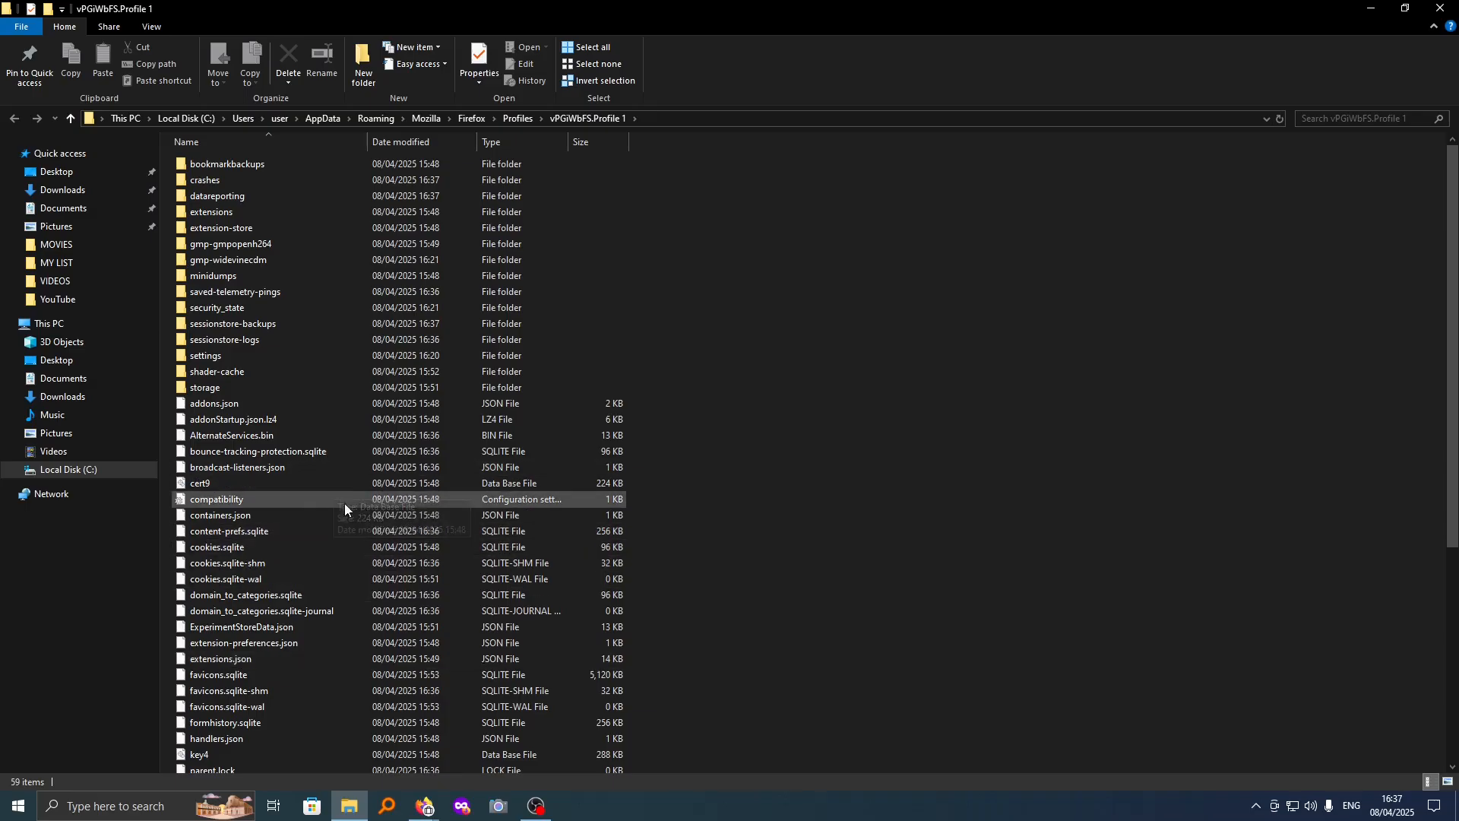
pyautogui.moveTo(1449, 259)
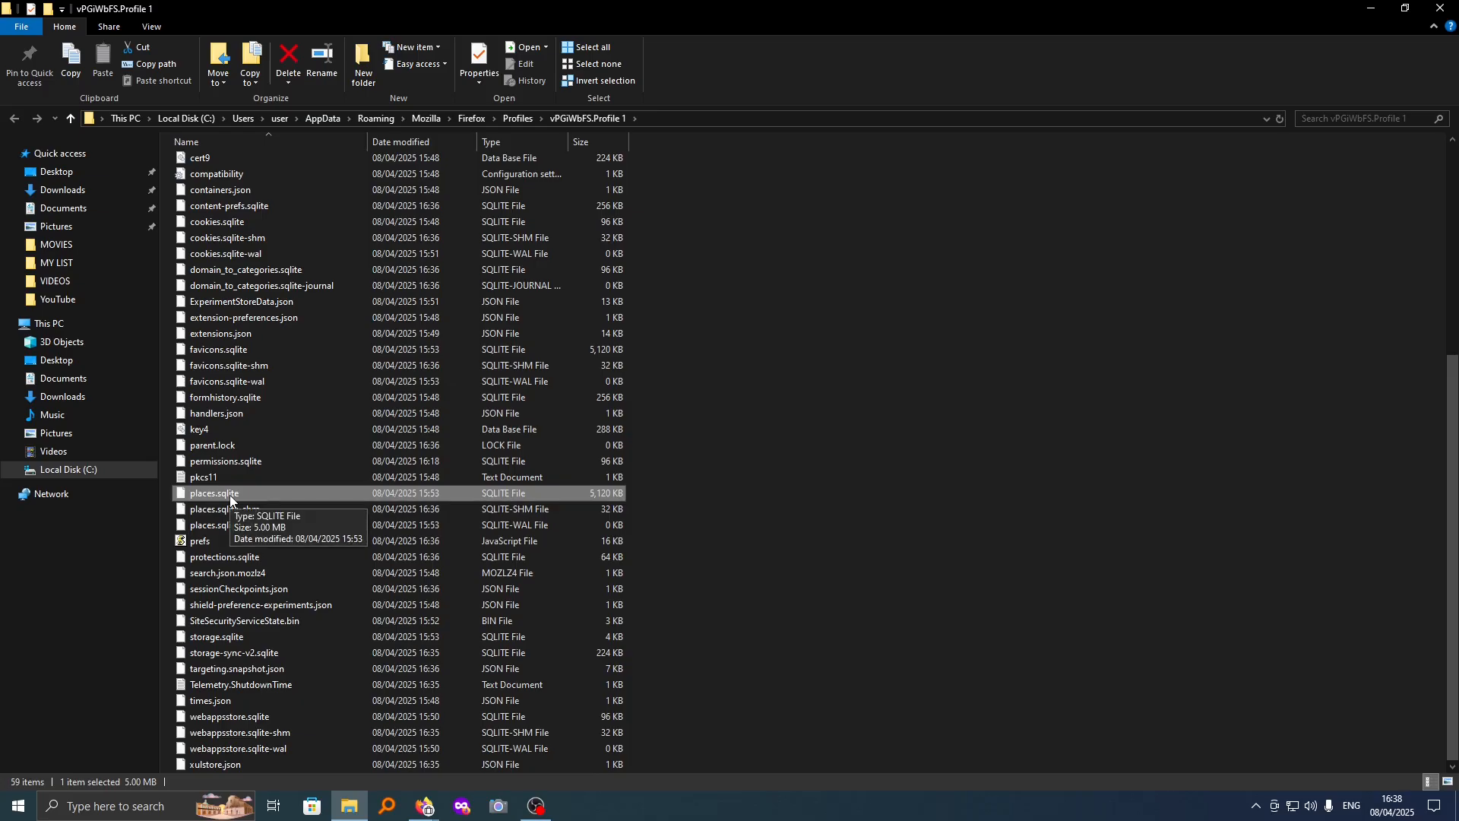
pyautogui.rightClick(213, 493)
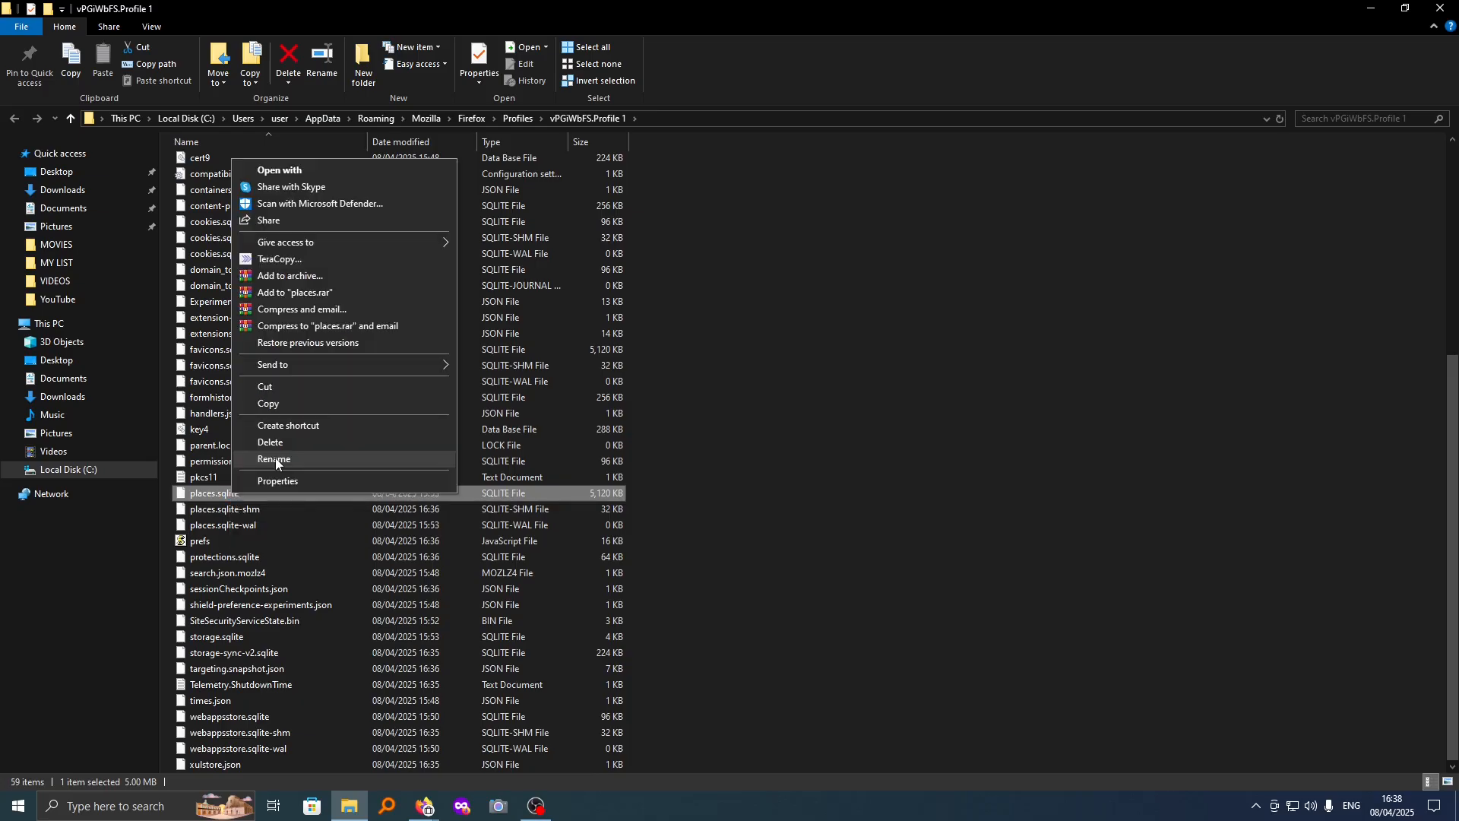
pyautogui.click(273, 460)
pyautogui.write('.old')
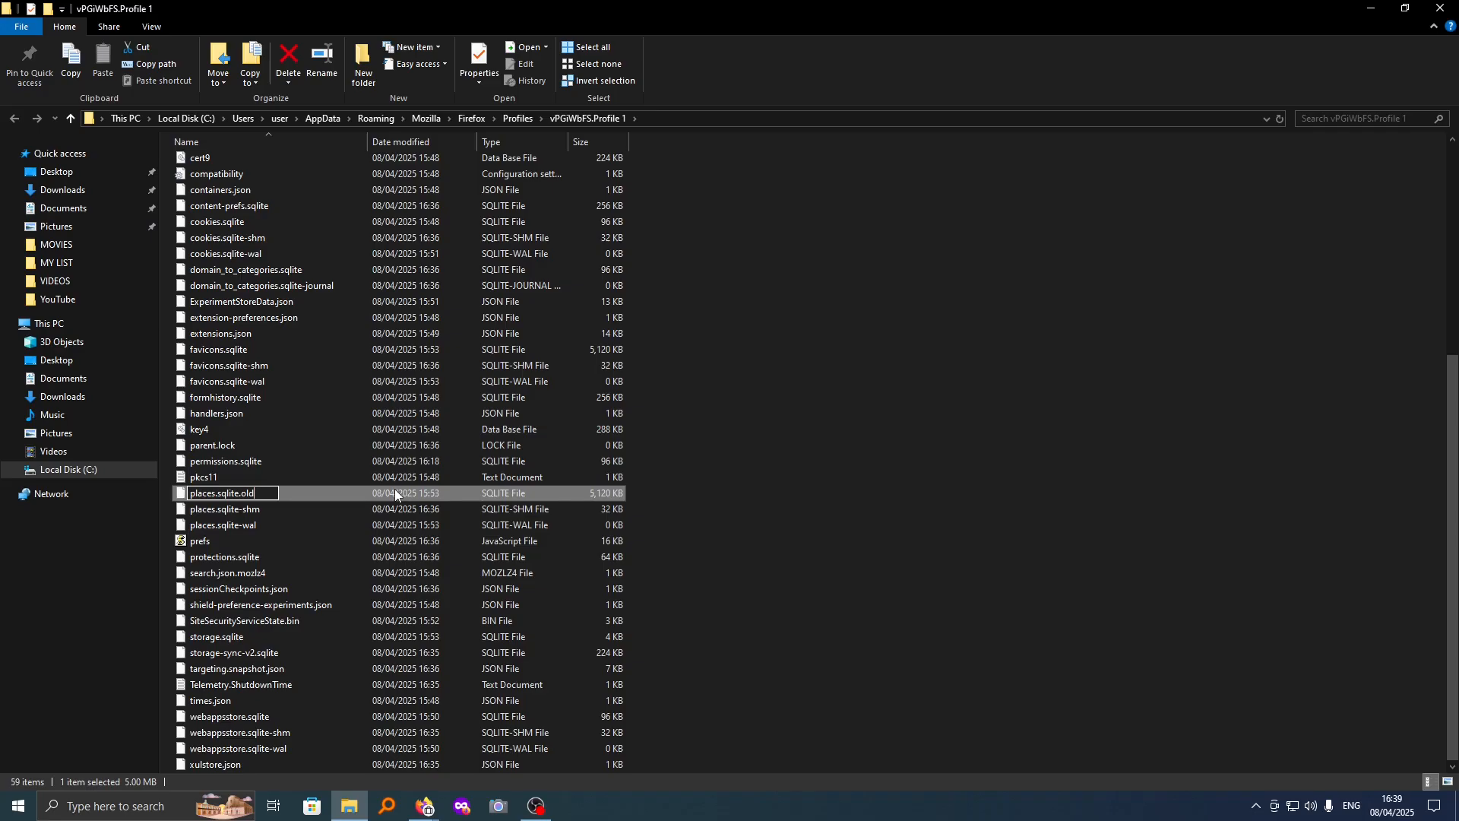
# - Confirm the rename with the extension warning accepted, then relaunch Firefox from the taskbar
pyautogui.press('Return')
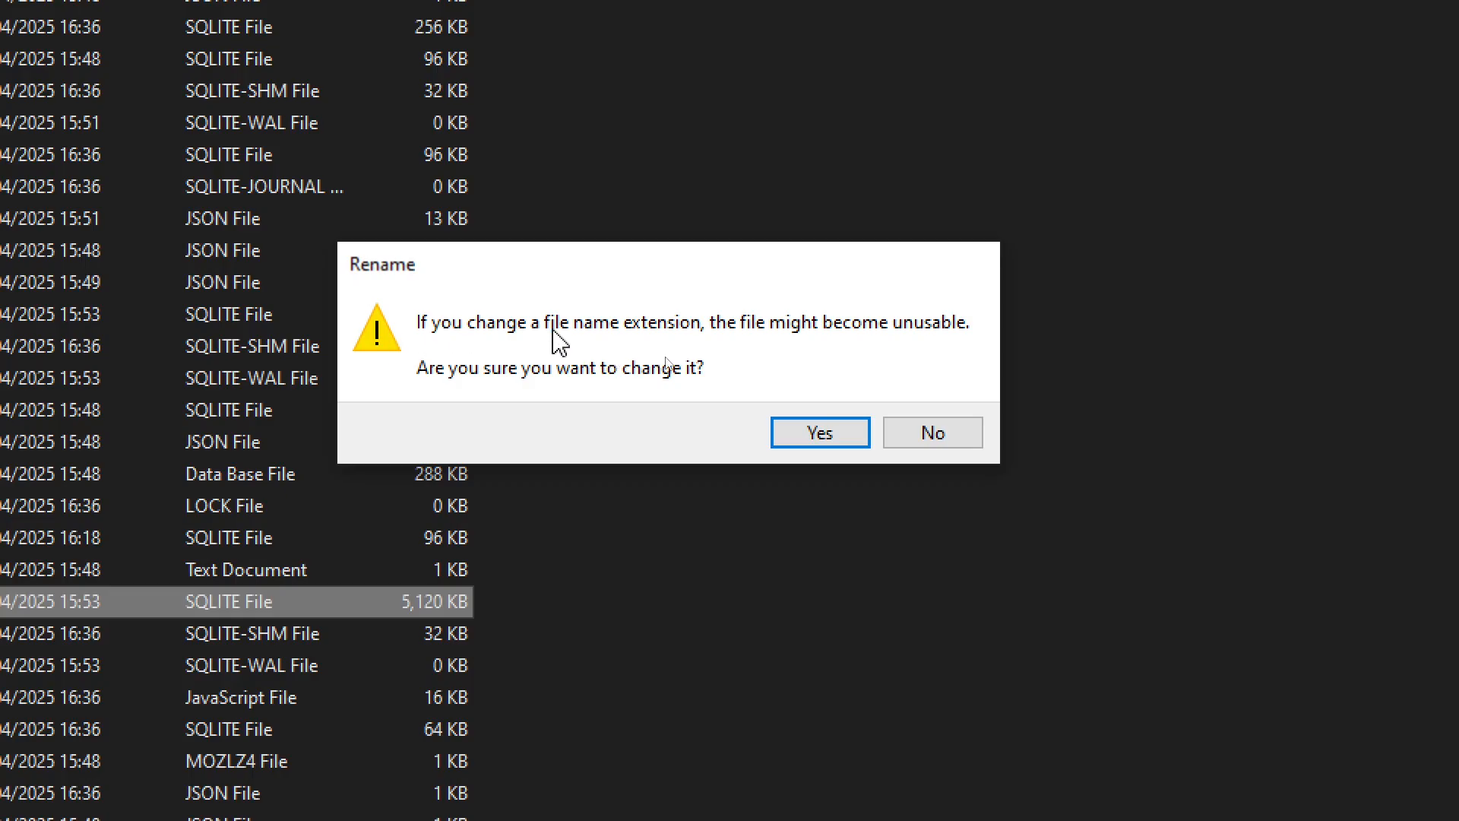
pyautogui.moveTo(784, 350)
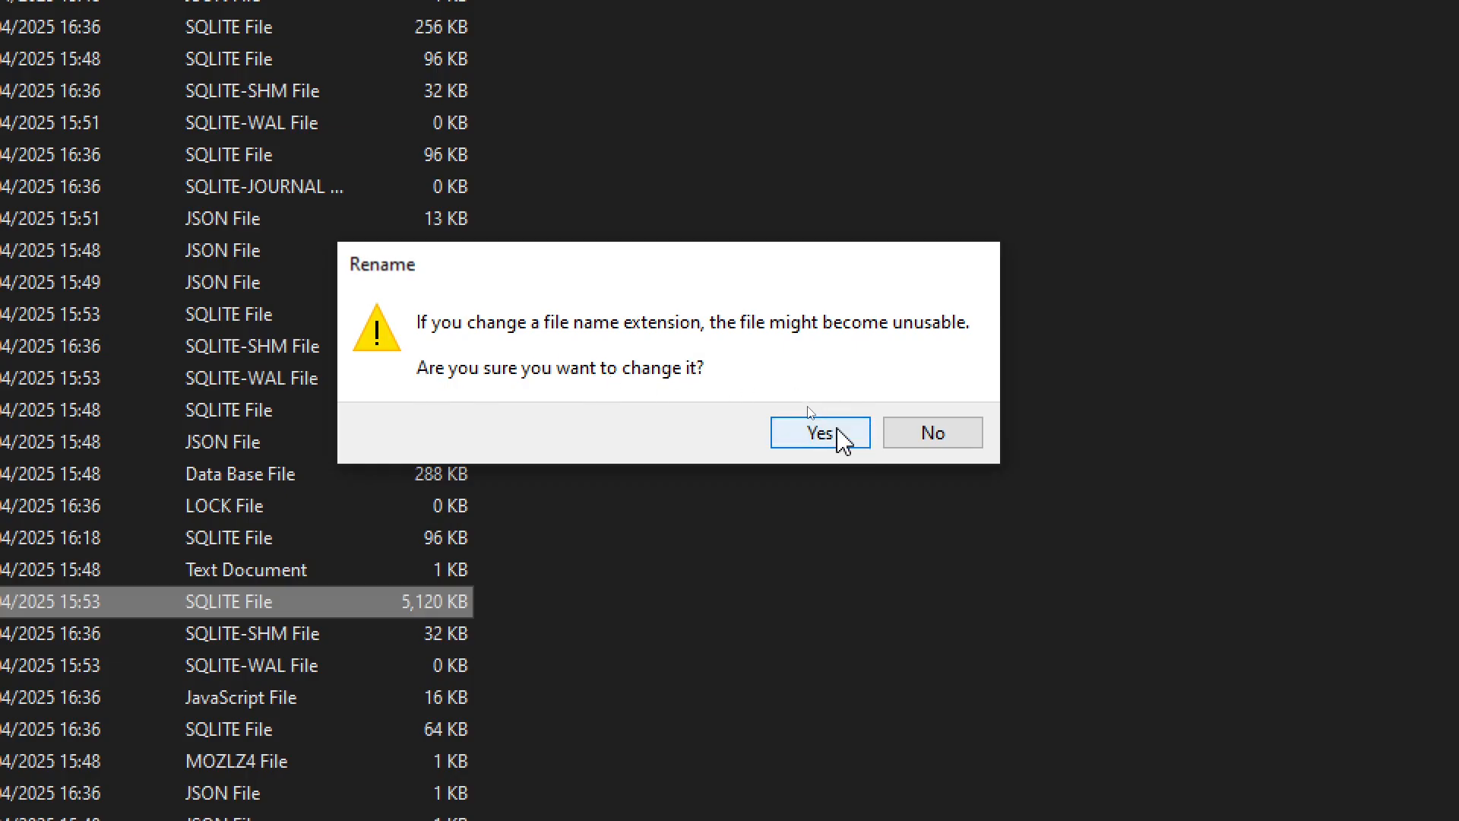
pyautogui.click(820, 432)
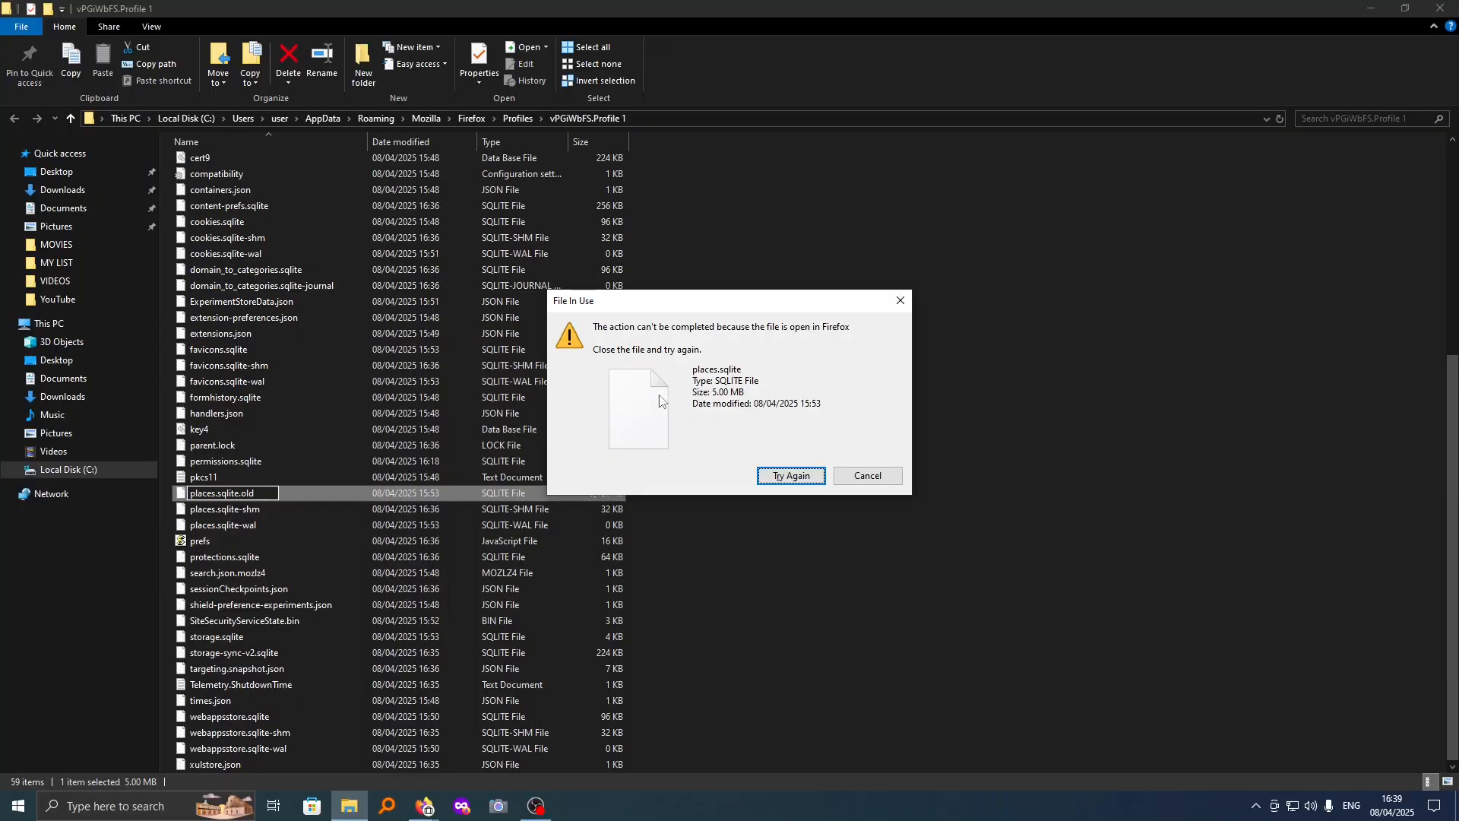
pyautogui.moveTo(421, 806)
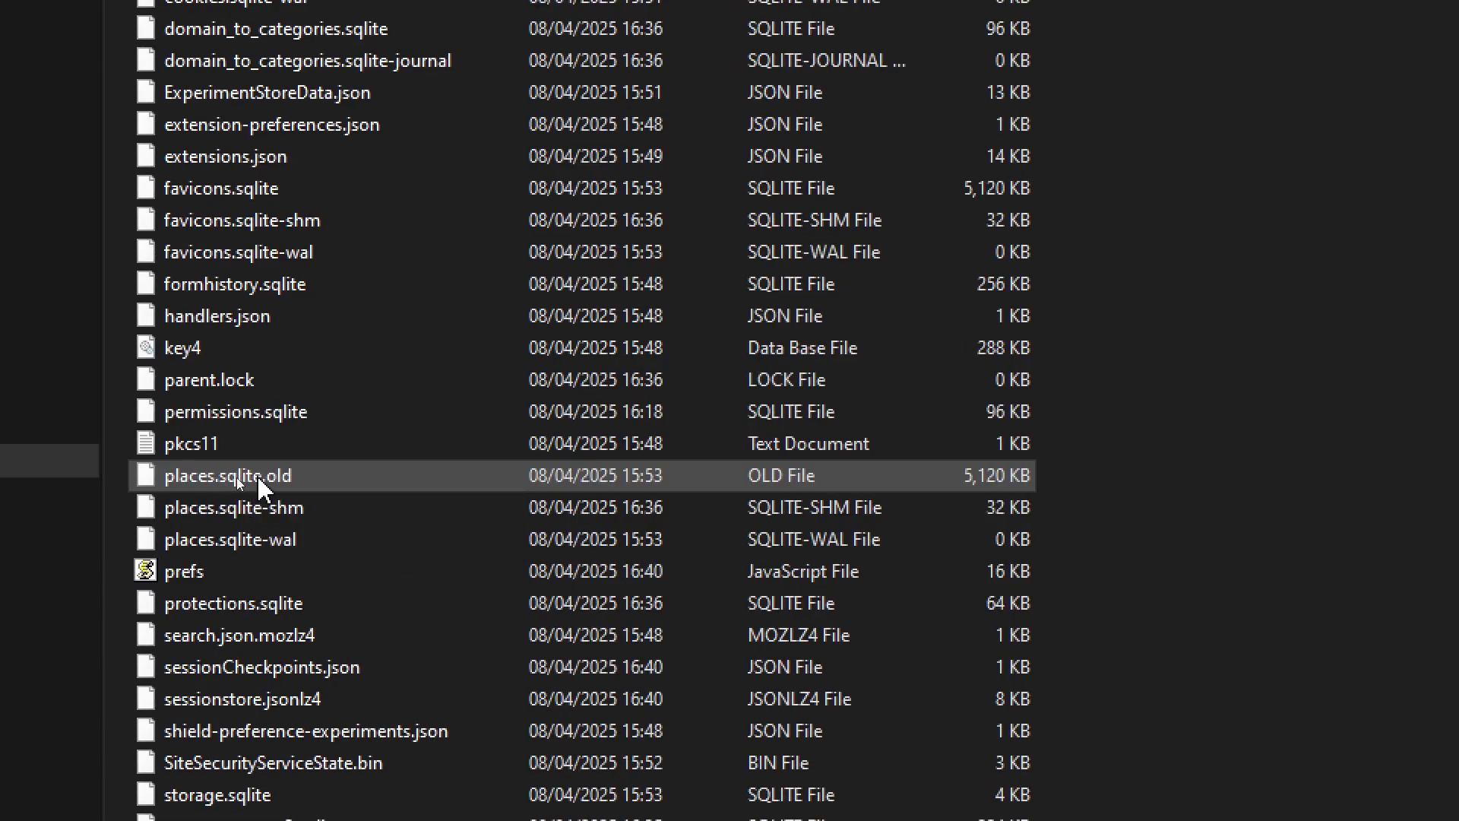
pyautogui.click(424, 806)
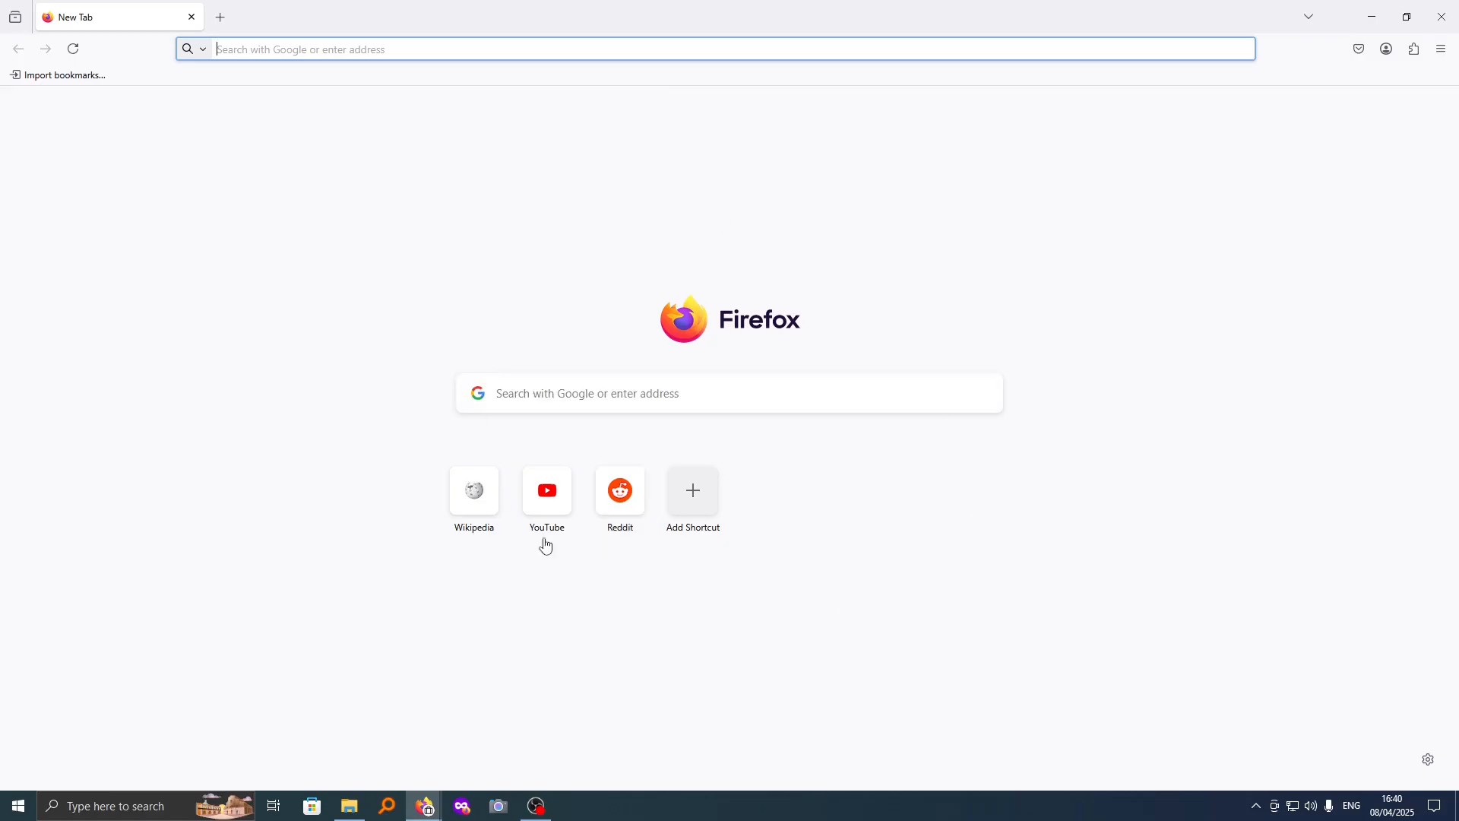
pyautogui.moveTo(568, 301)
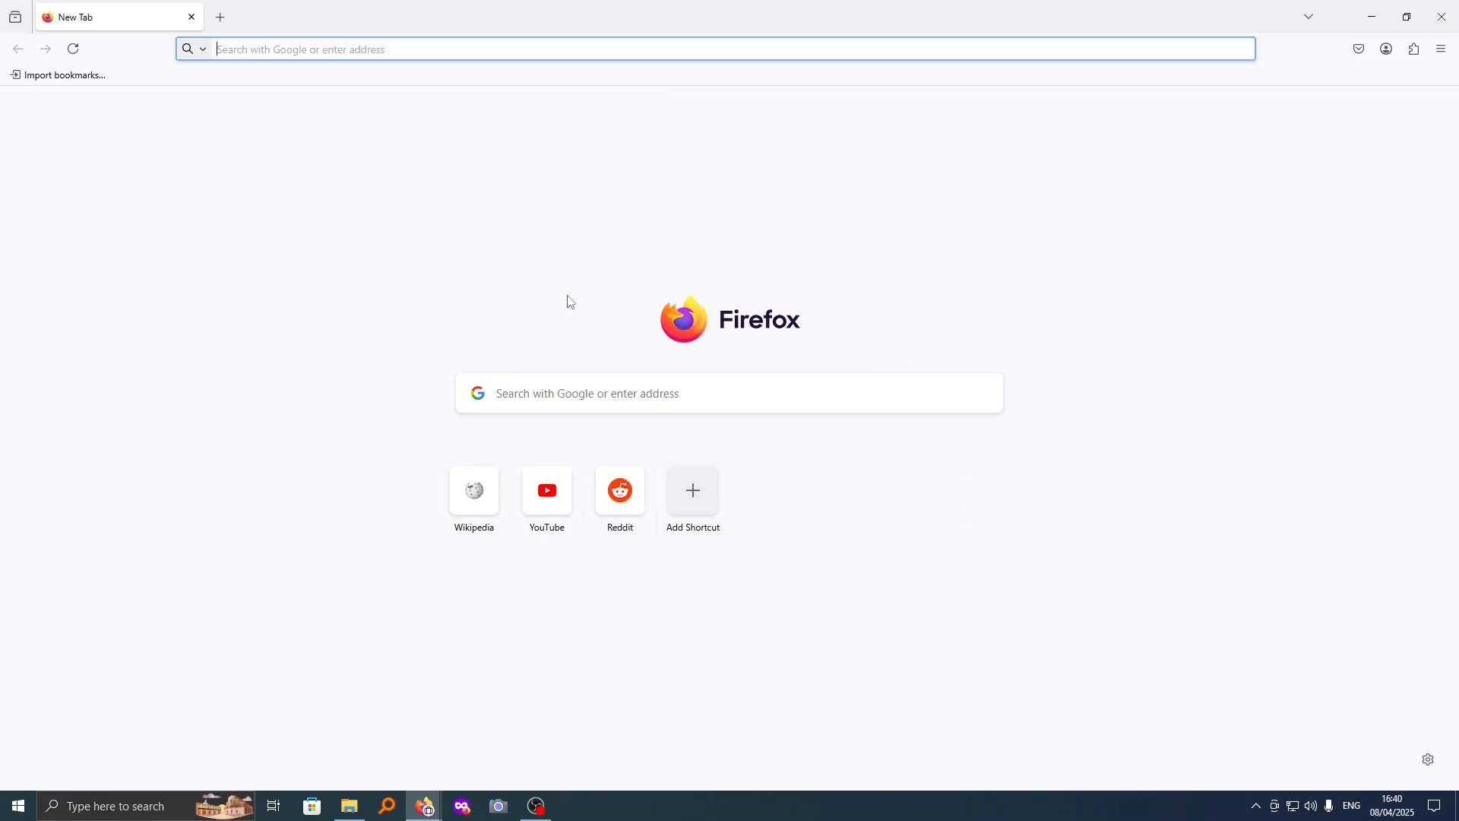
pyautogui.moveTo(466, 138)
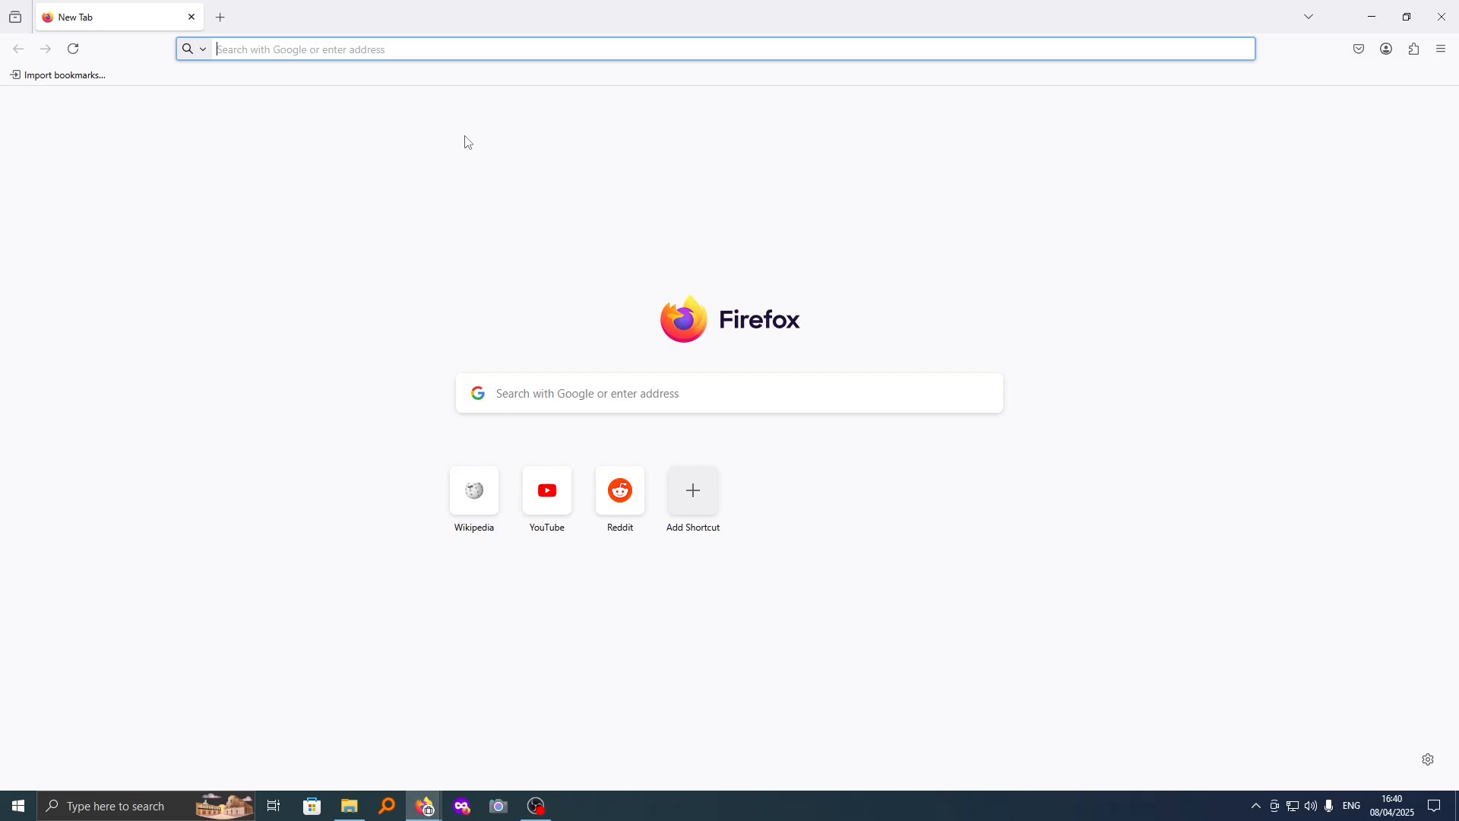
pyautogui.moveTo(902, 336)
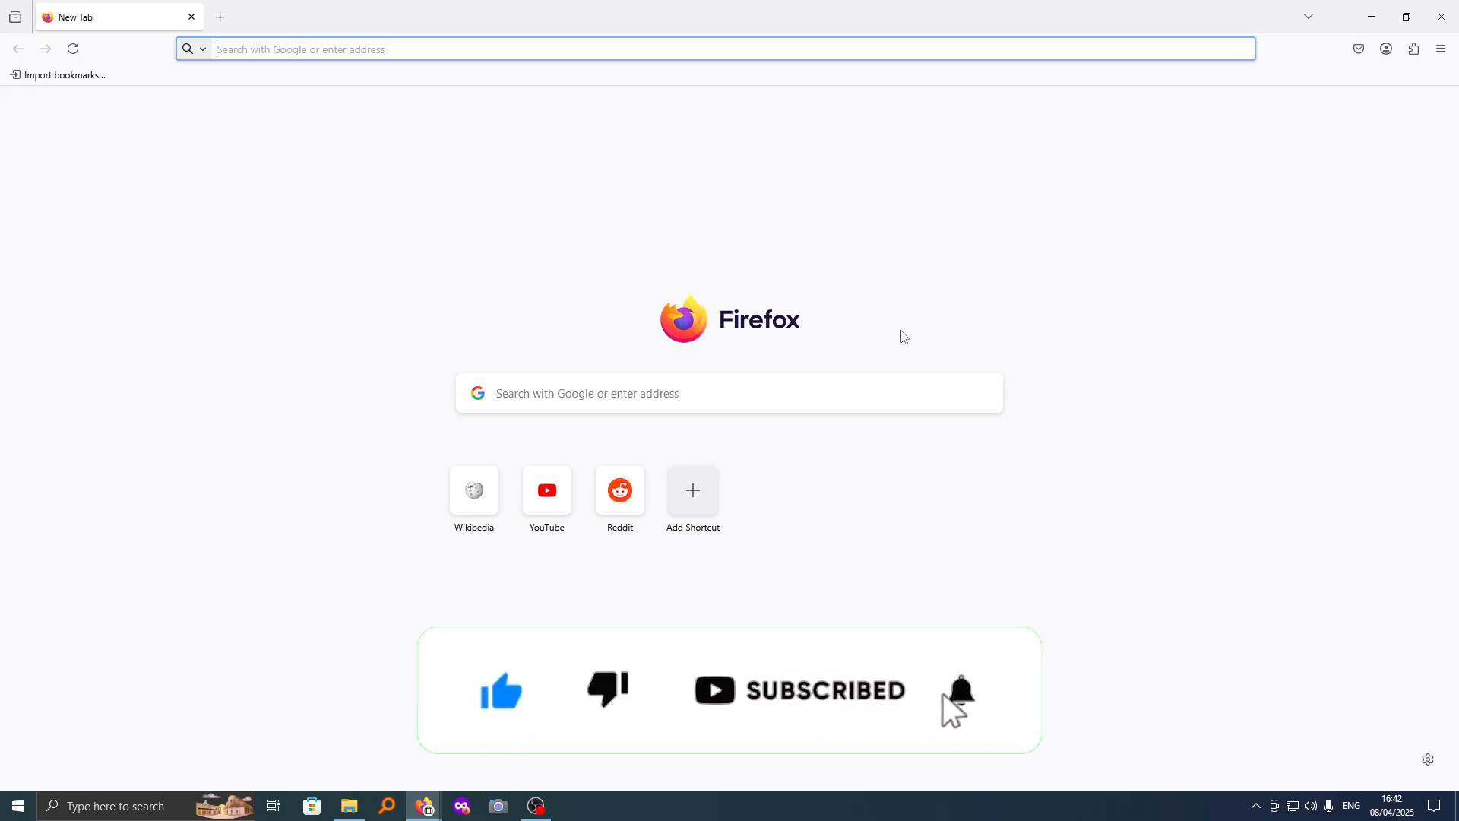
pyautogui.click(960, 690)
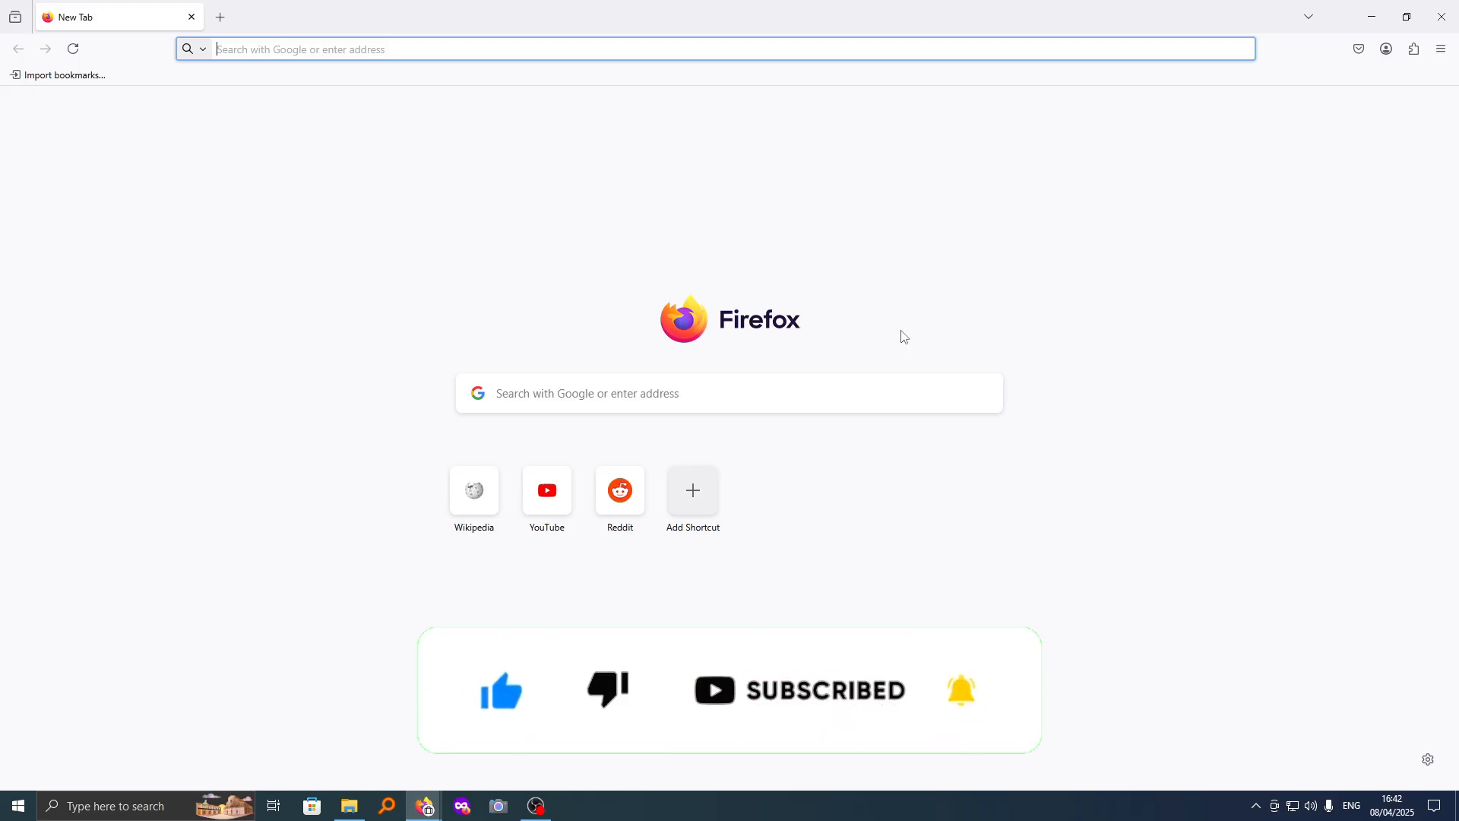